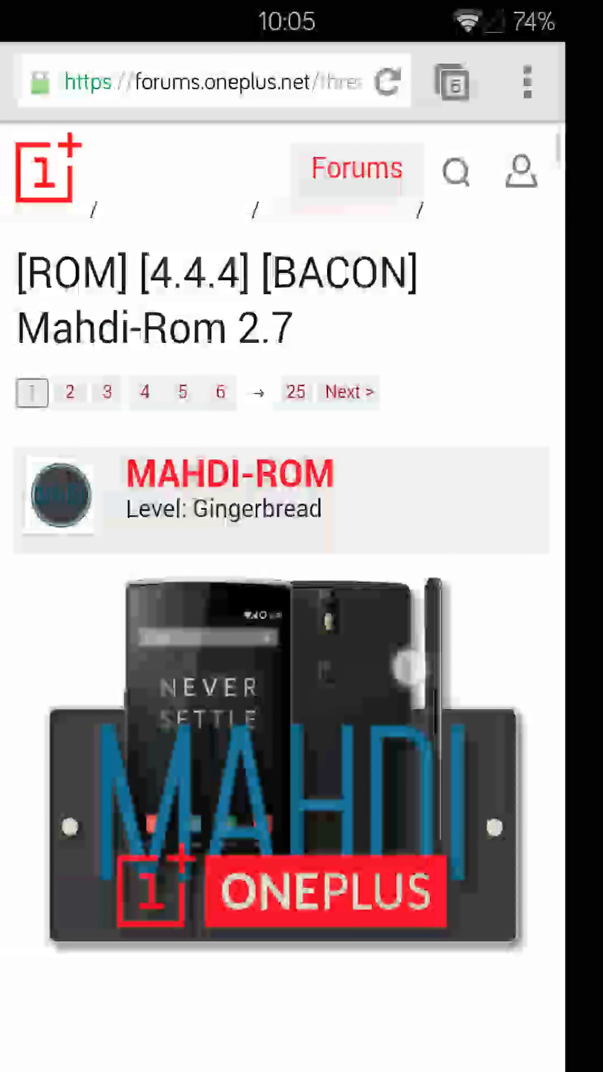
# Scroll the Mahdi-Rom 2.7 thread past the banner to the Download and Installation sections.
pyautogui.scroll(-3)
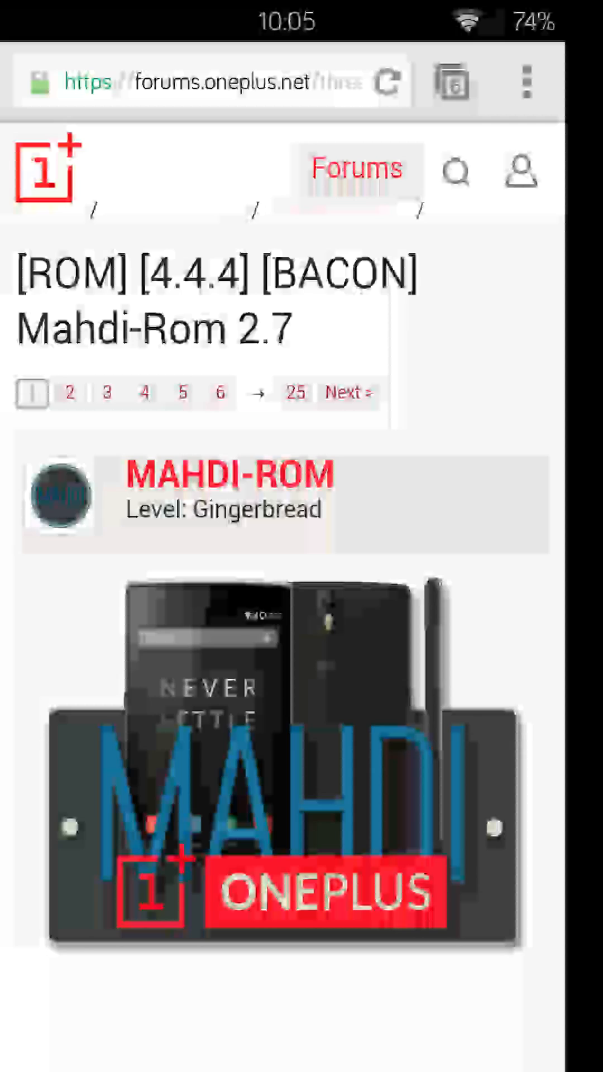
pyautogui.scroll(-3)
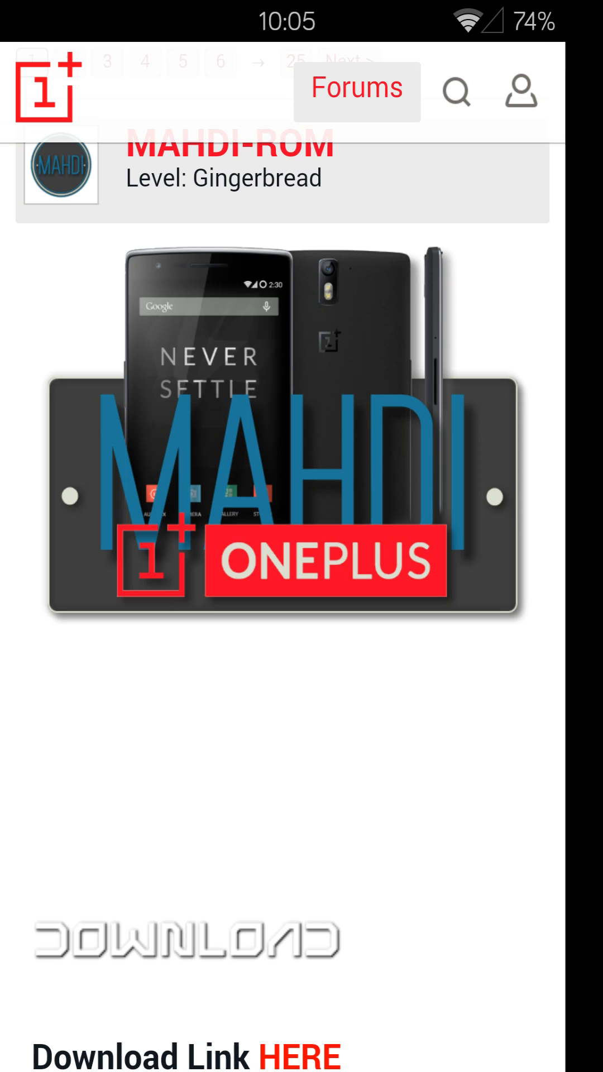
pyautogui.scroll(-3)
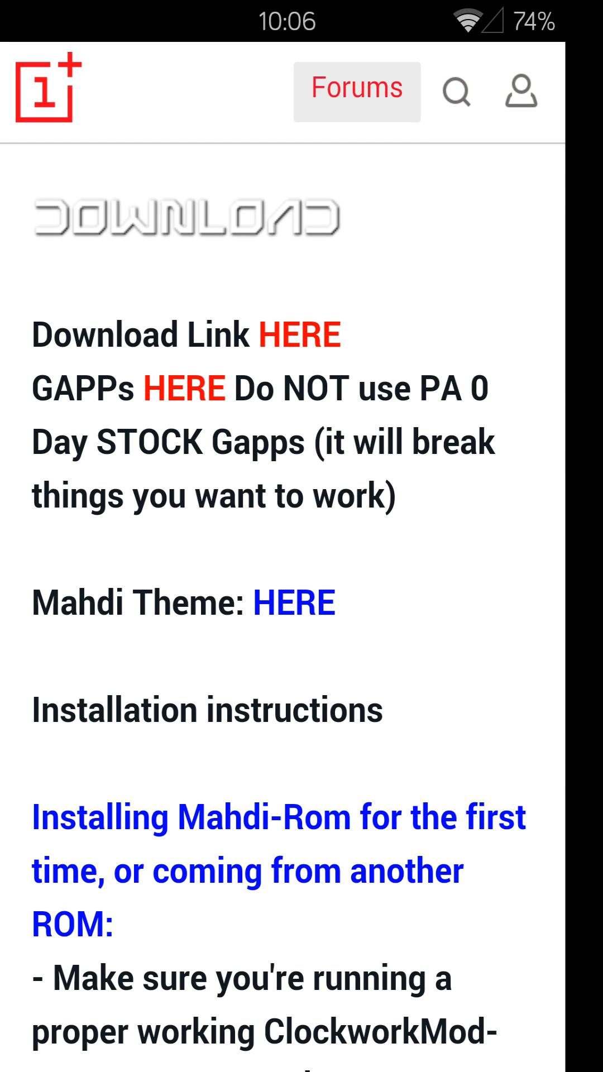
pyautogui.scroll(-3)
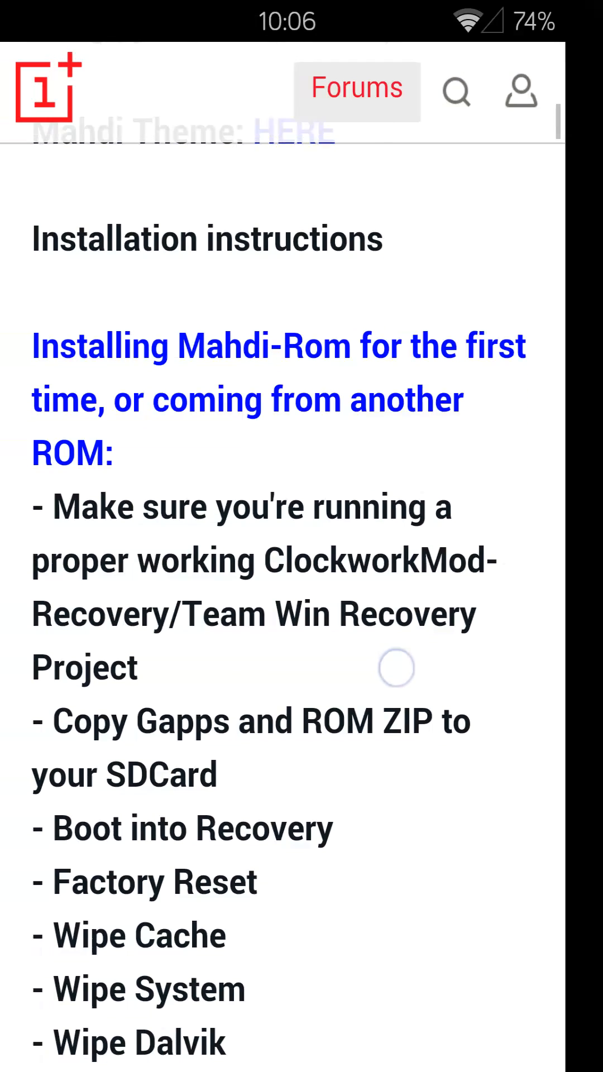
pyautogui.scroll(-3)
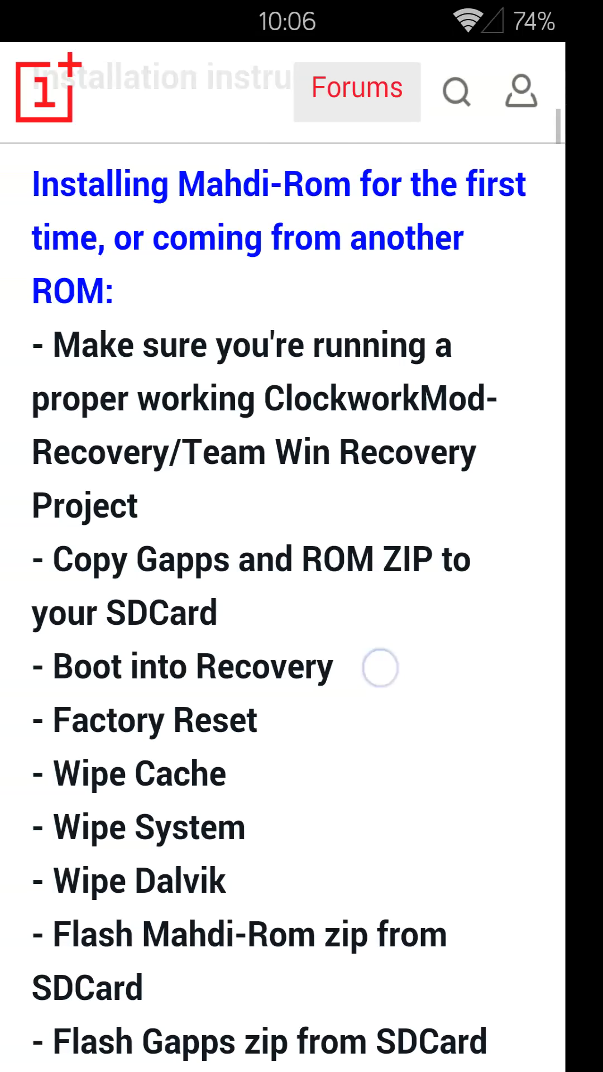
pyautogui.scroll(-3)
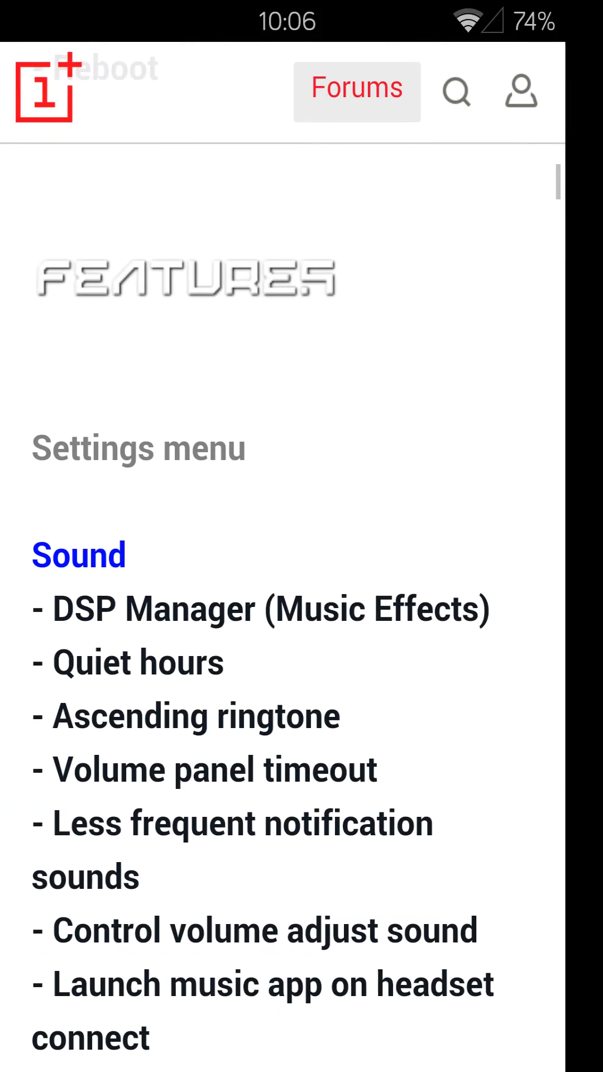
# Scroll through the Features list from Sound settings through the Settings menu entries.
pyautogui.scroll(-3)
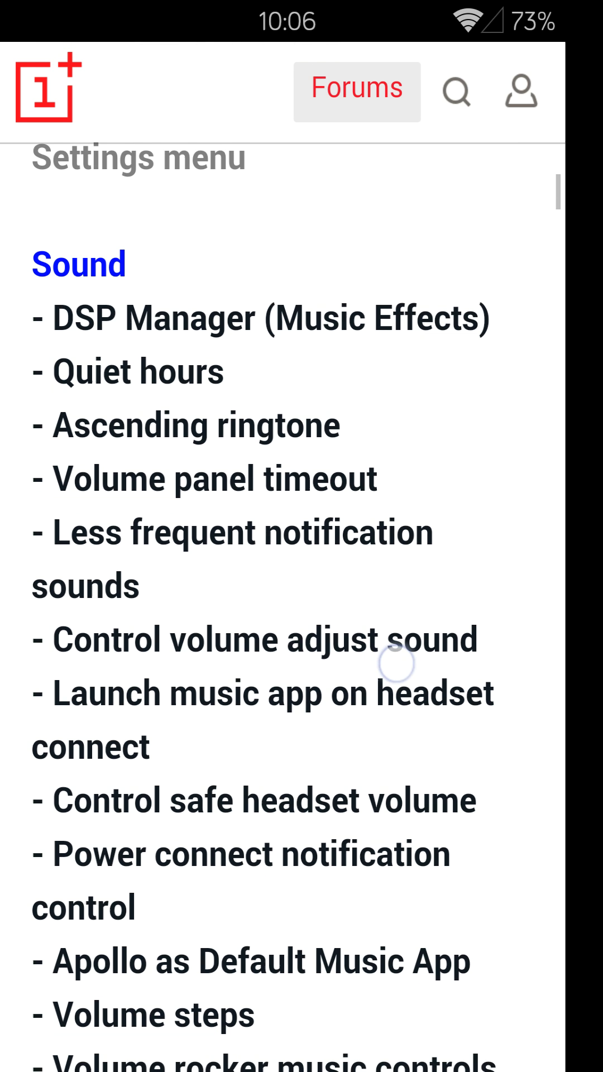
pyautogui.scroll(-3)
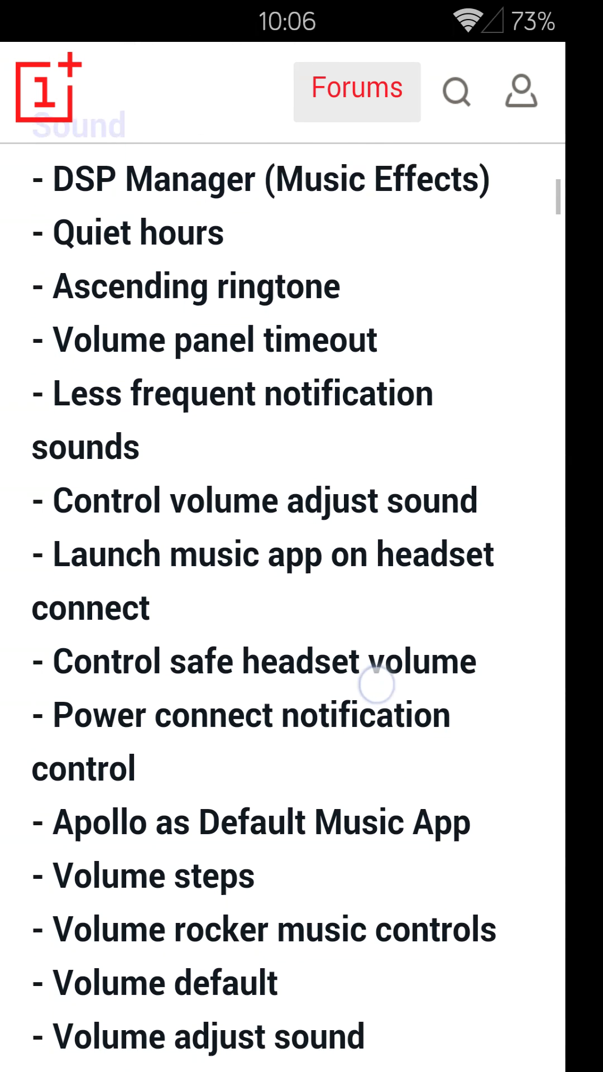
pyautogui.scroll(-3)
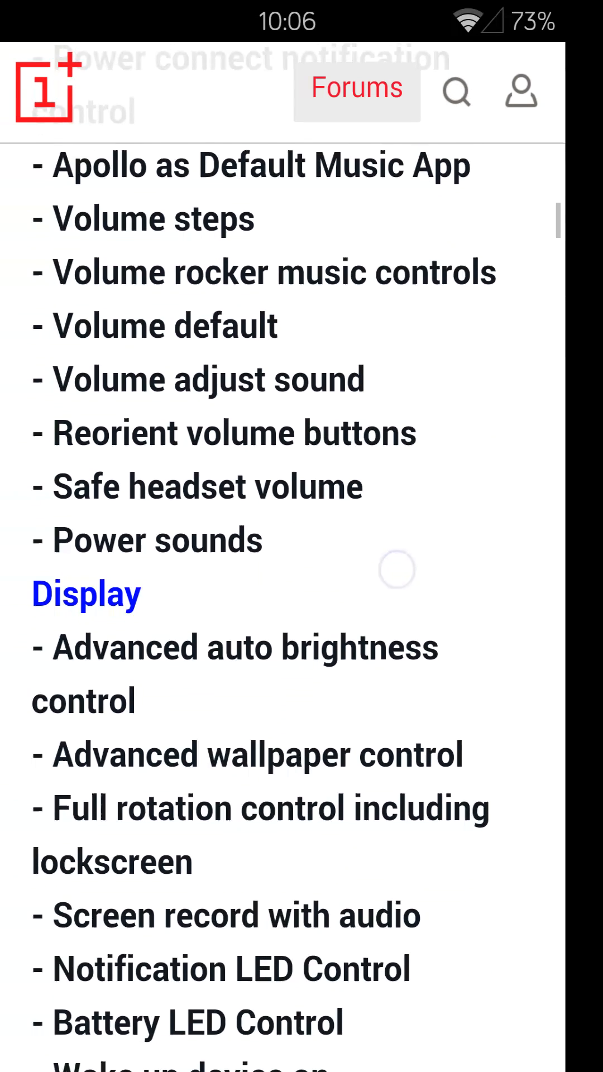
pyautogui.scroll(-3)
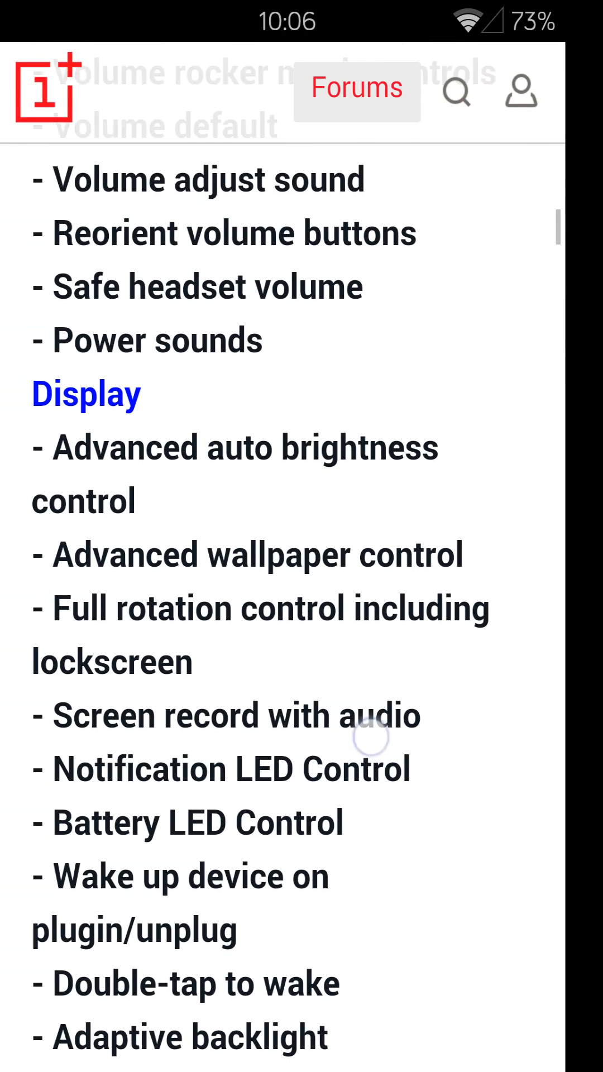
pyautogui.scroll(-3)
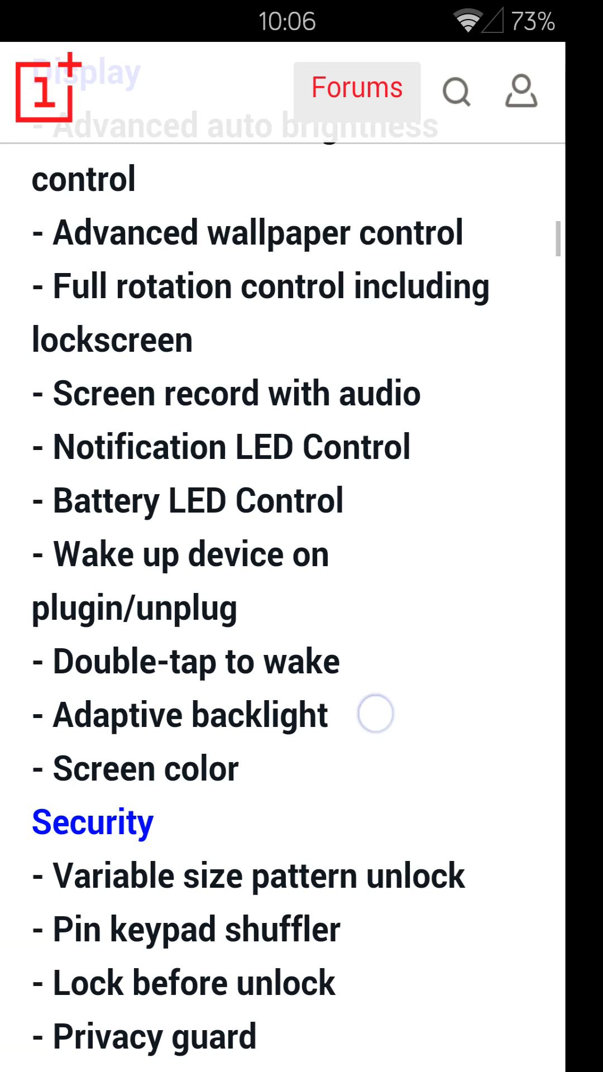
pyautogui.scroll(-3)
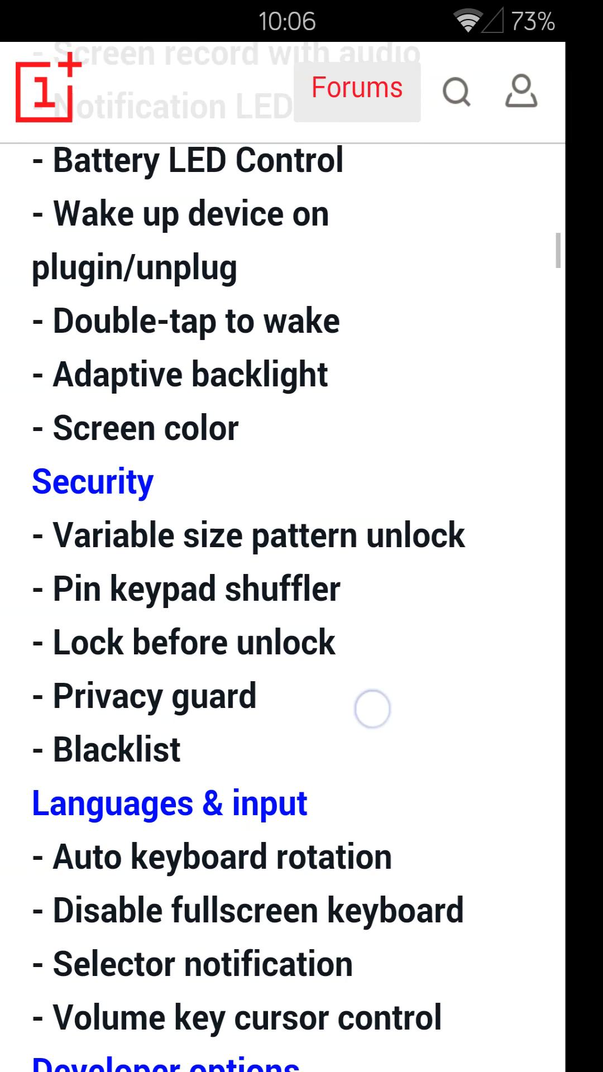
pyautogui.scroll(-3)
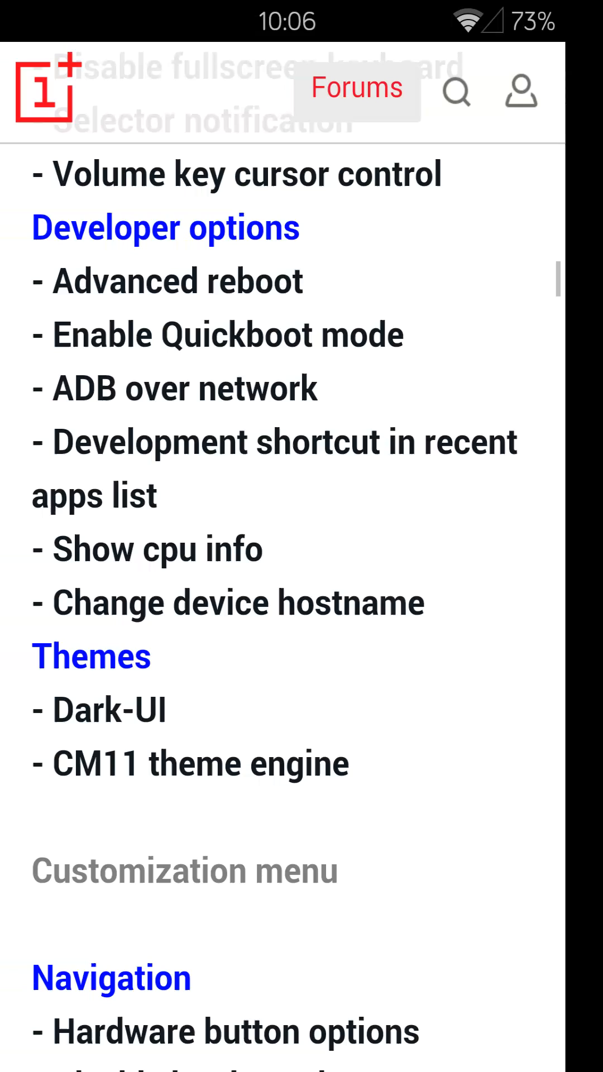
pyautogui.scroll(-3)
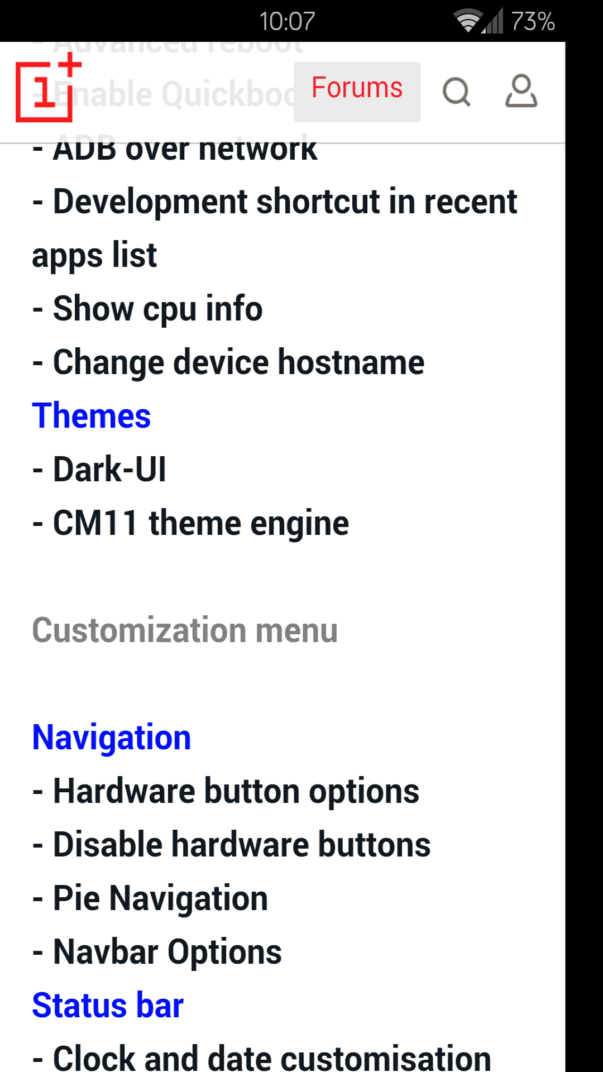
# Continue scrolling the Features list down to Lock screen and Animation control.
pyautogui.scroll(-3)
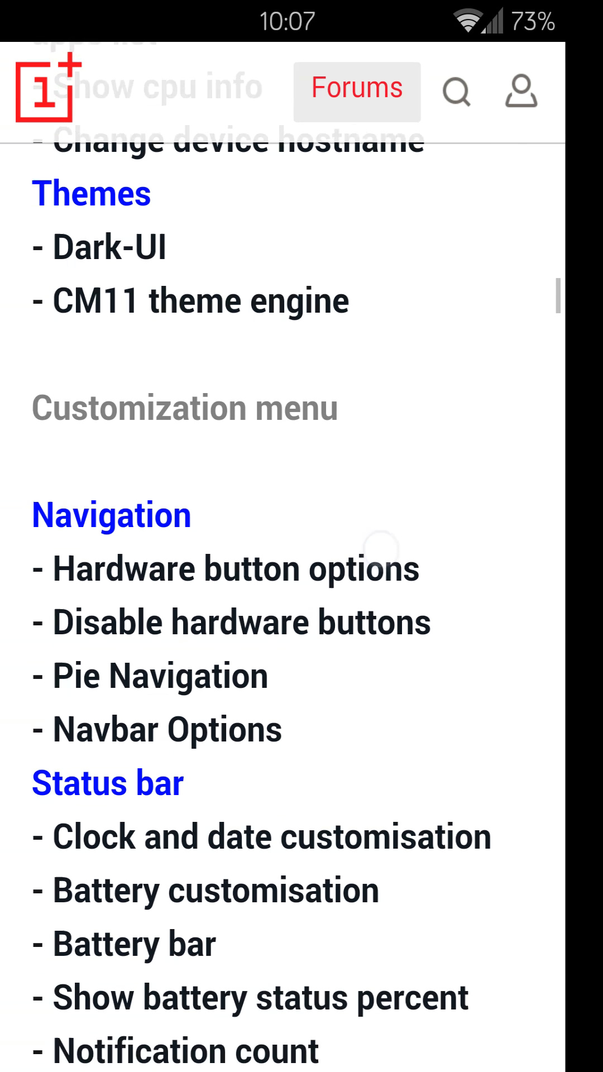
pyautogui.scroll(-3)
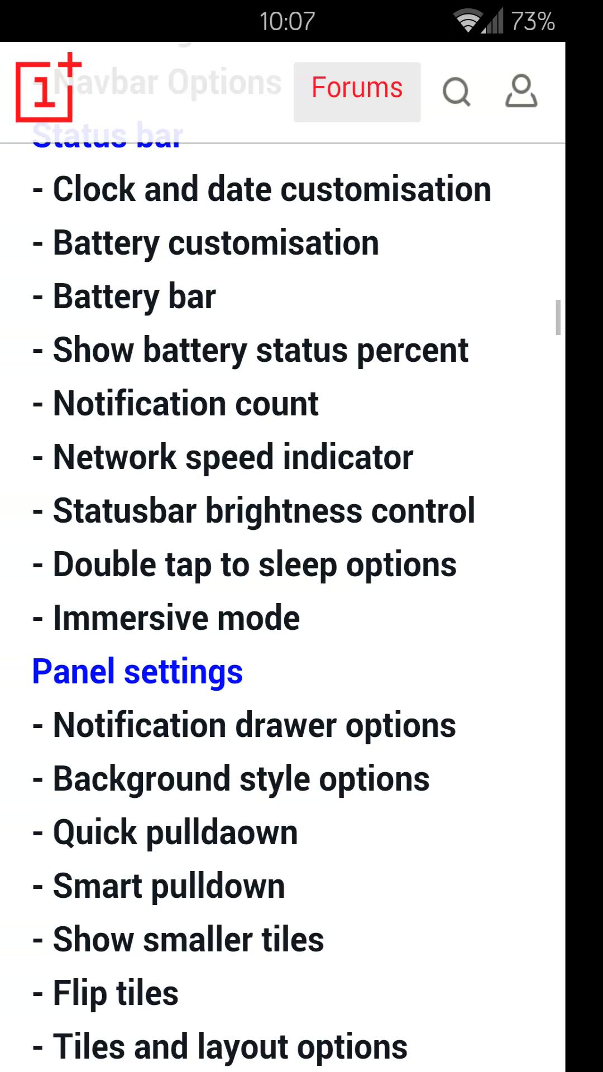
pyautogui.scroll(-3)
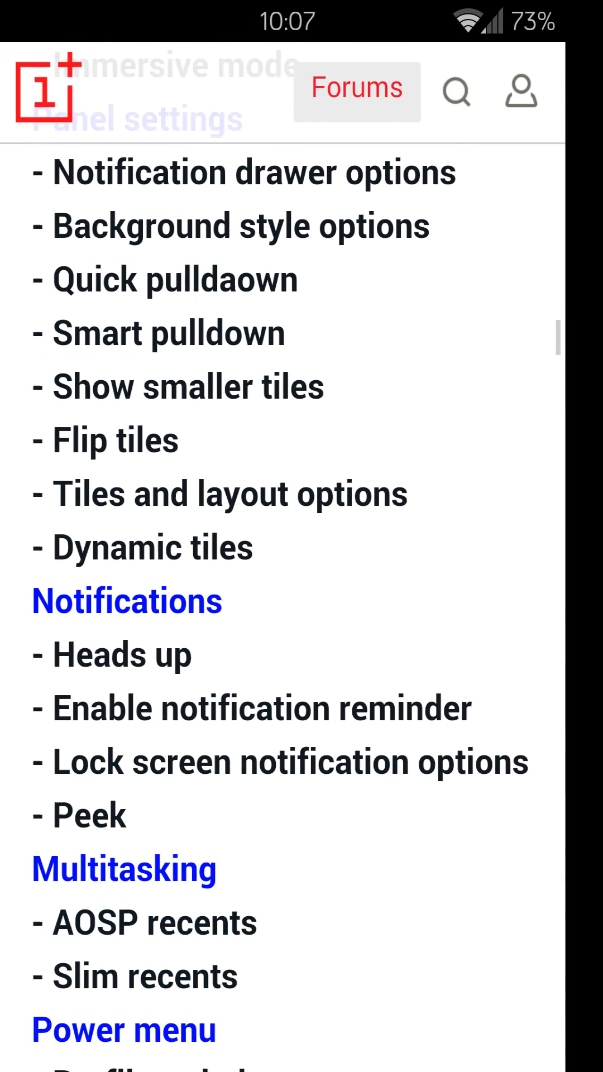
pyautogui.scroll(-3)
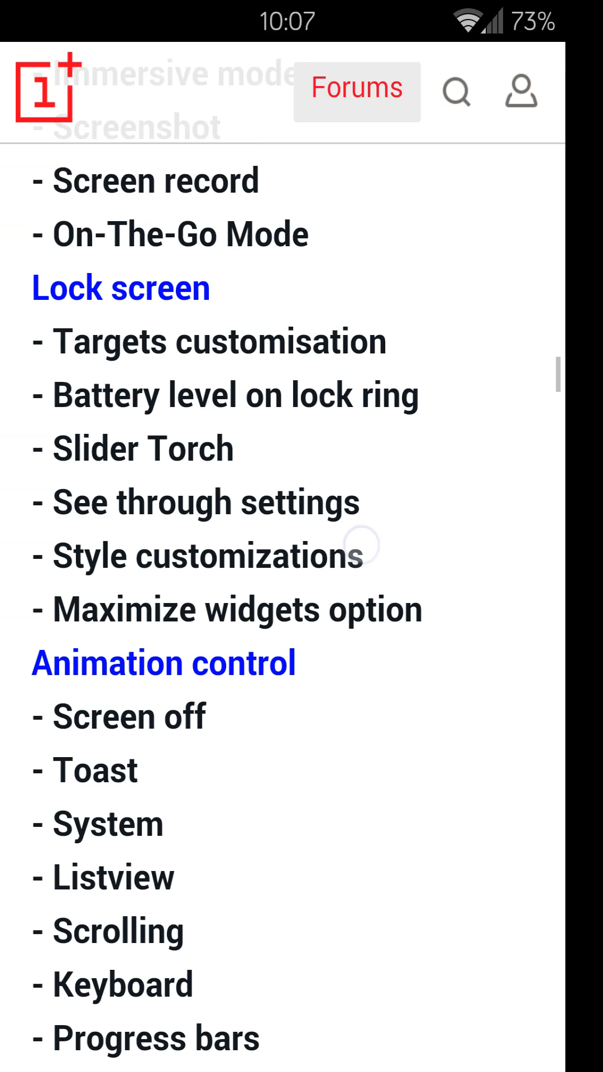
pyautogui.scroll(-3)
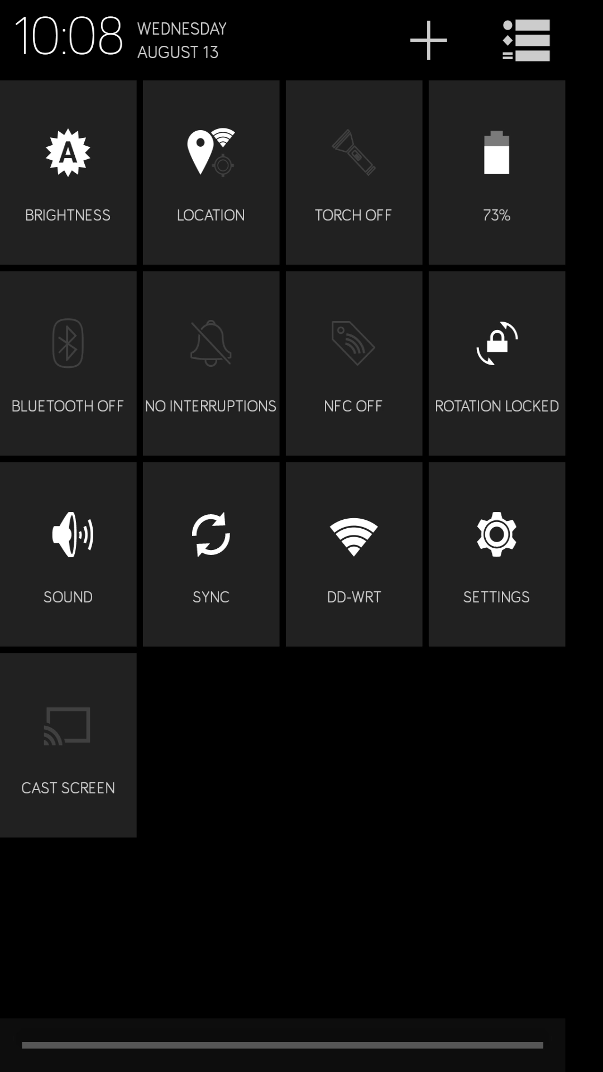
# Expand the notification shade into the Quick Settings tile grid.
pyautogui.click(517, 535)
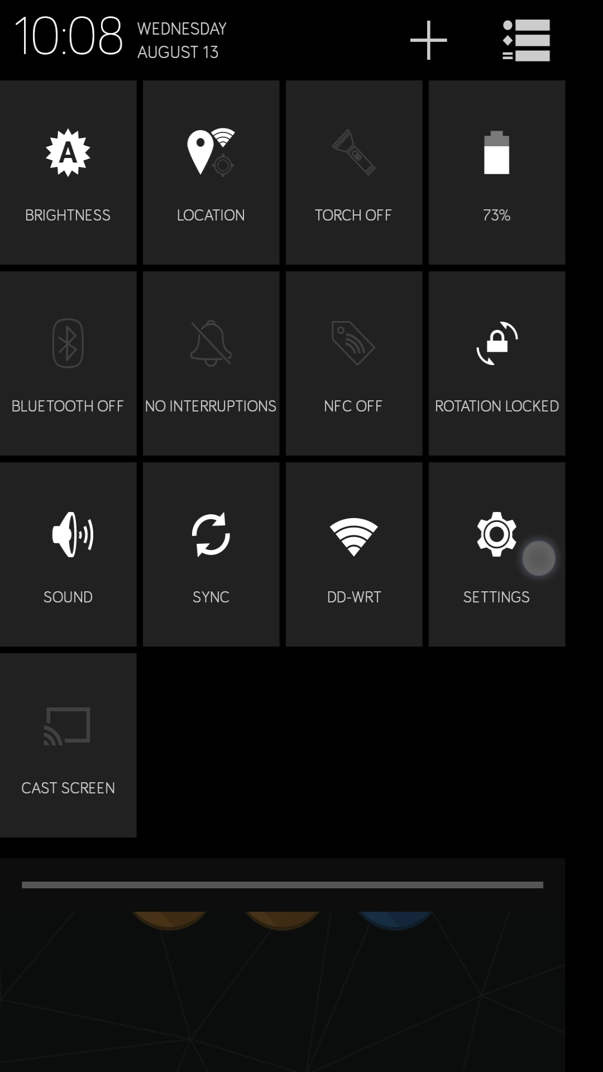
# Go from the Settings tile to the Buttons page with Power button and Volume keys options.
pyautogui.click(515, 553)
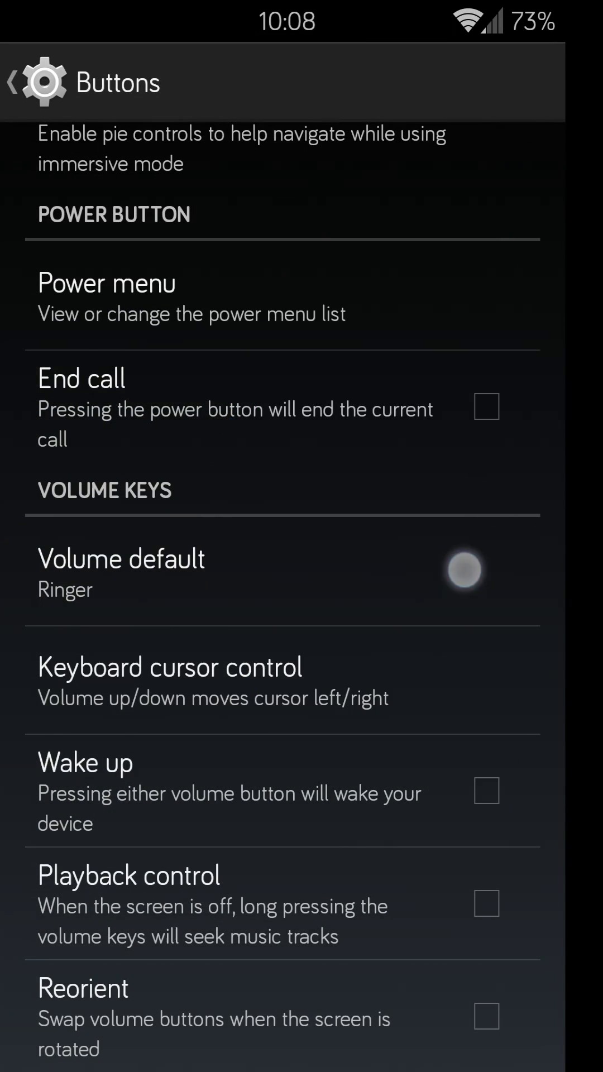
# Return to the main Settings list and enter Themes under the CUSTOM section.
pyautogui.click(13, 81)
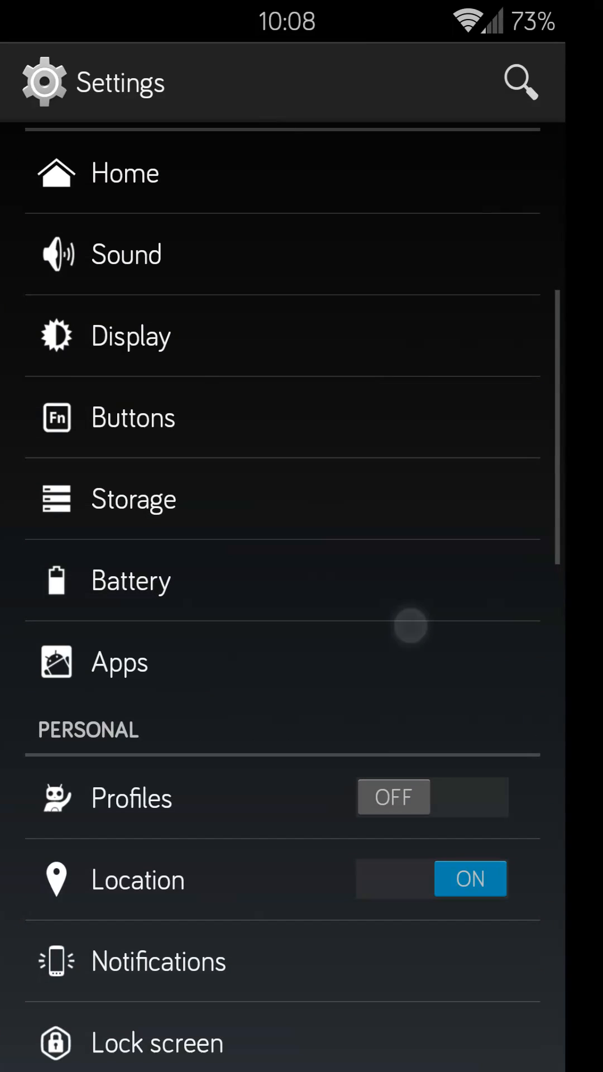
pyautogui.scroll(-3)
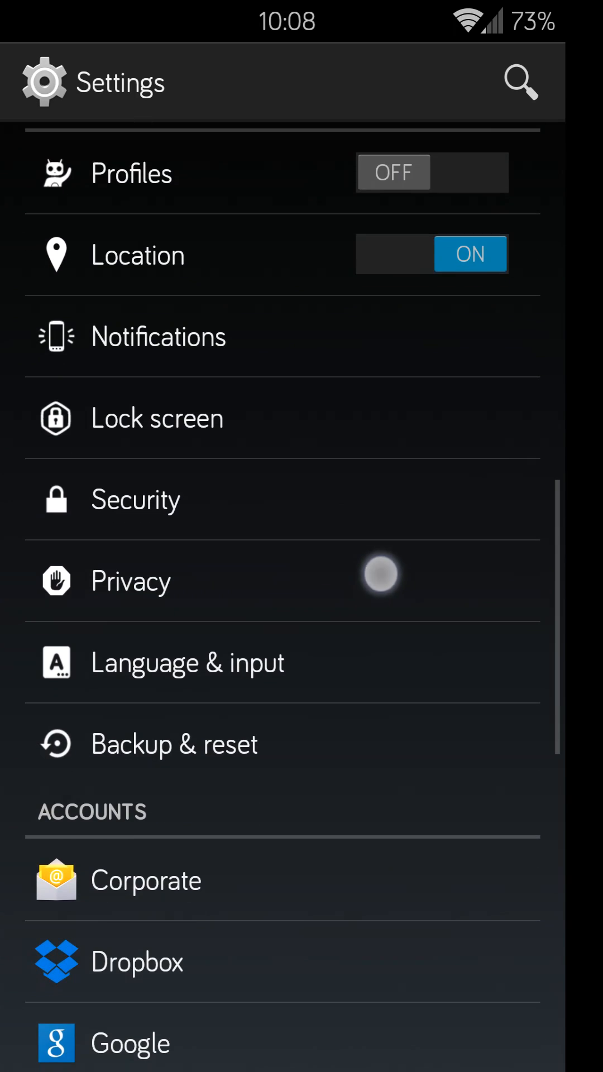
pyautogui.scroll(-3)
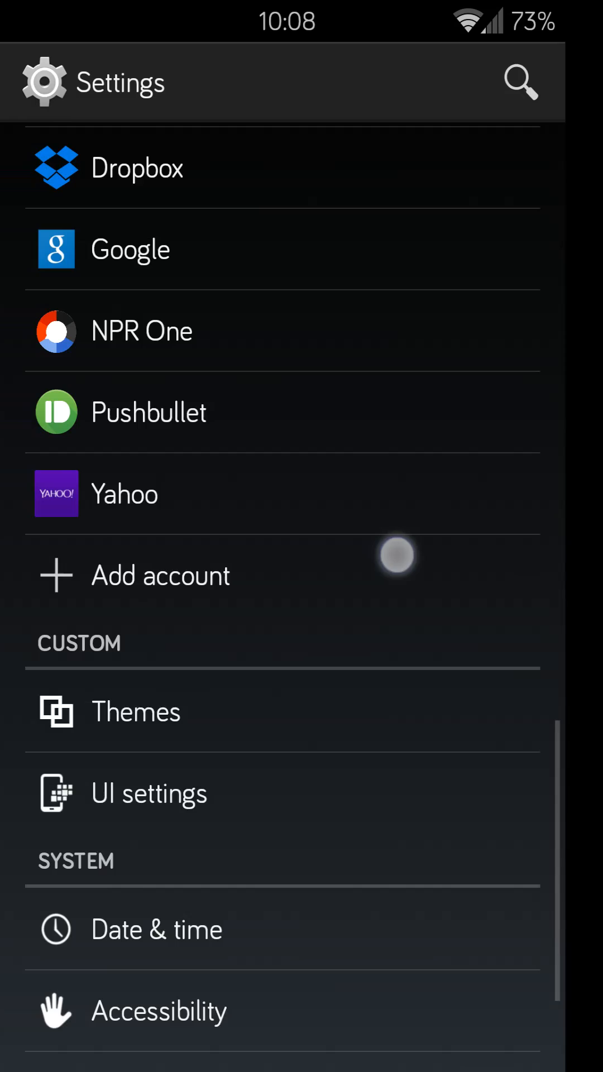
pyautogui.click(136, 712)
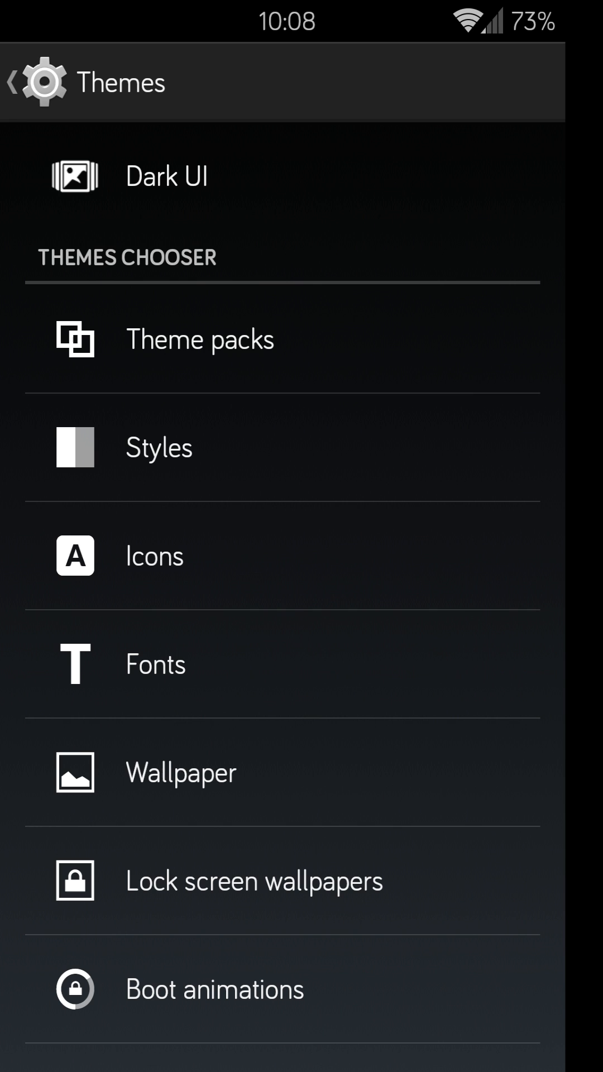
# Enable Dark UI, go back to the main list and re-enter Themes in the darker theme.
pyautogui.click(165, 175)
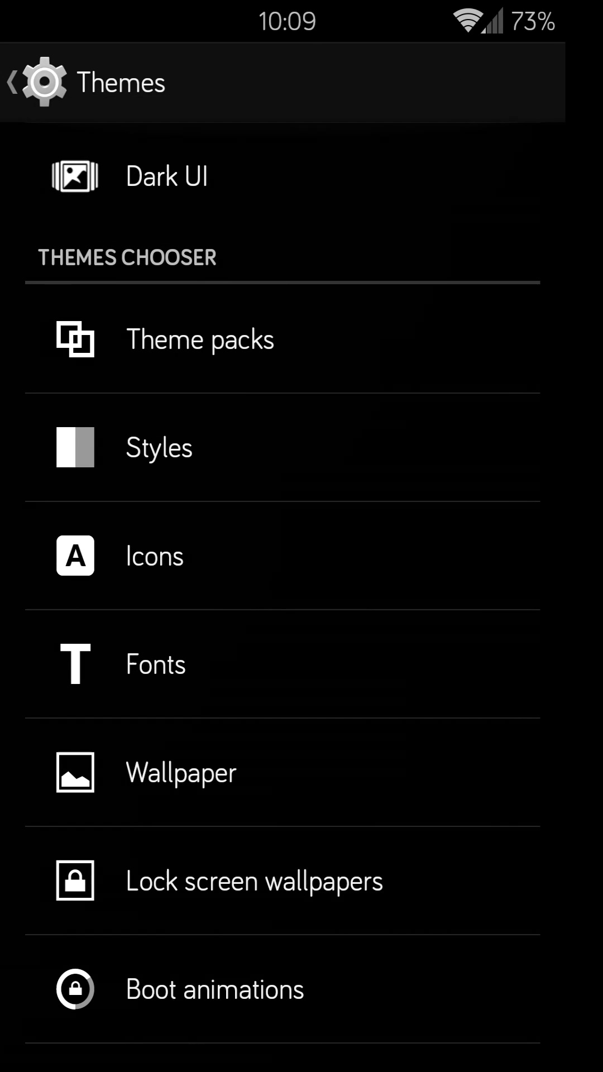
pyautogui.click(13, 81)
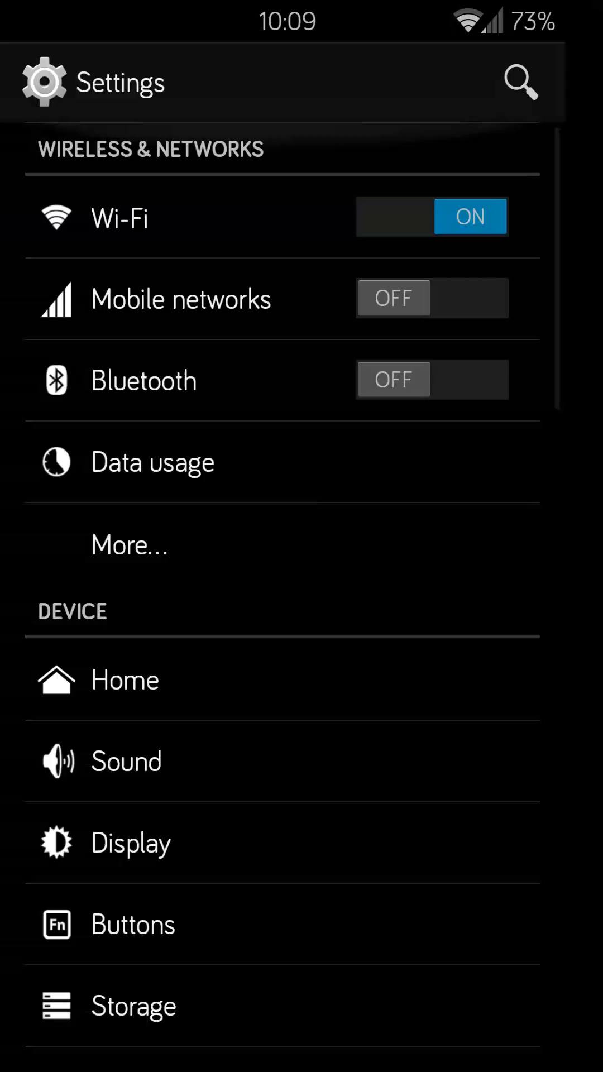
pyautogui.scroll(-3)
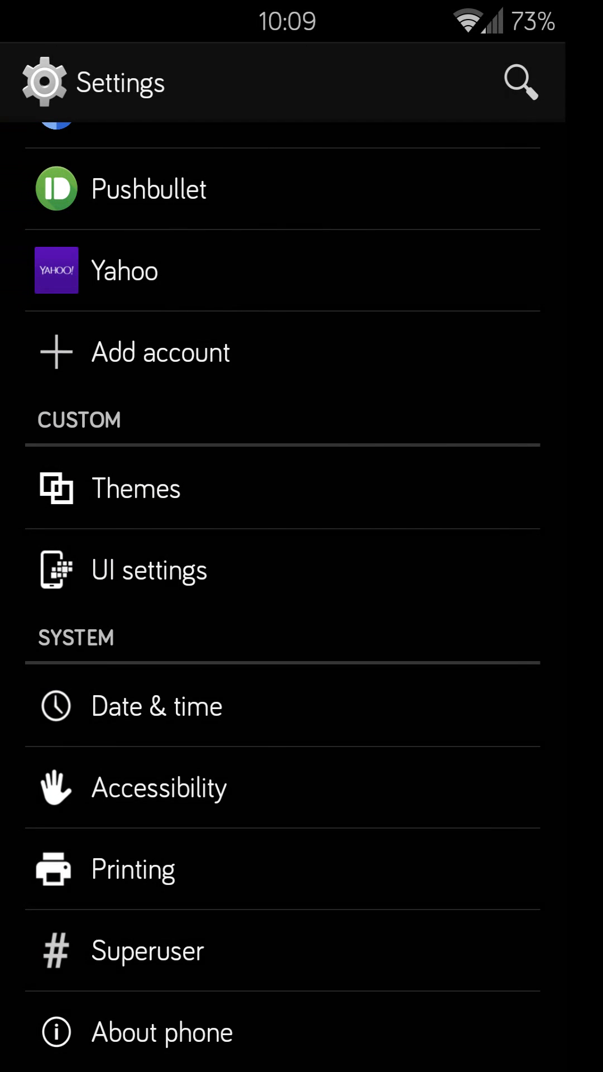
pyautogui.click(421, 495)
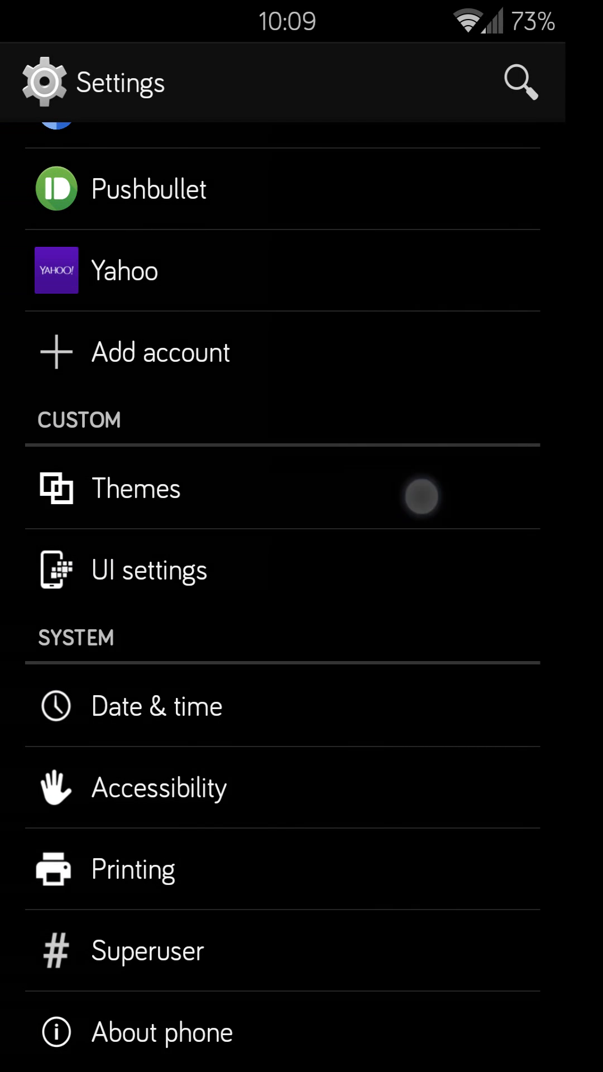
pyautogui.click(135, 488)
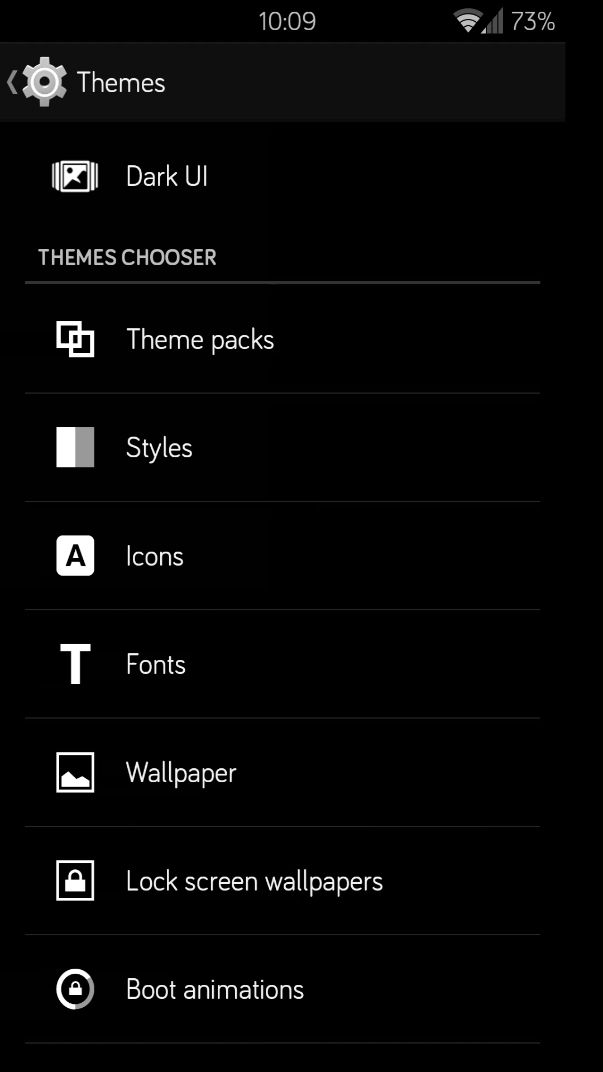
# Enter Theme packs to list installed themes like Holo (Default) and Barcelona.
pyautogui.click(166, 176)
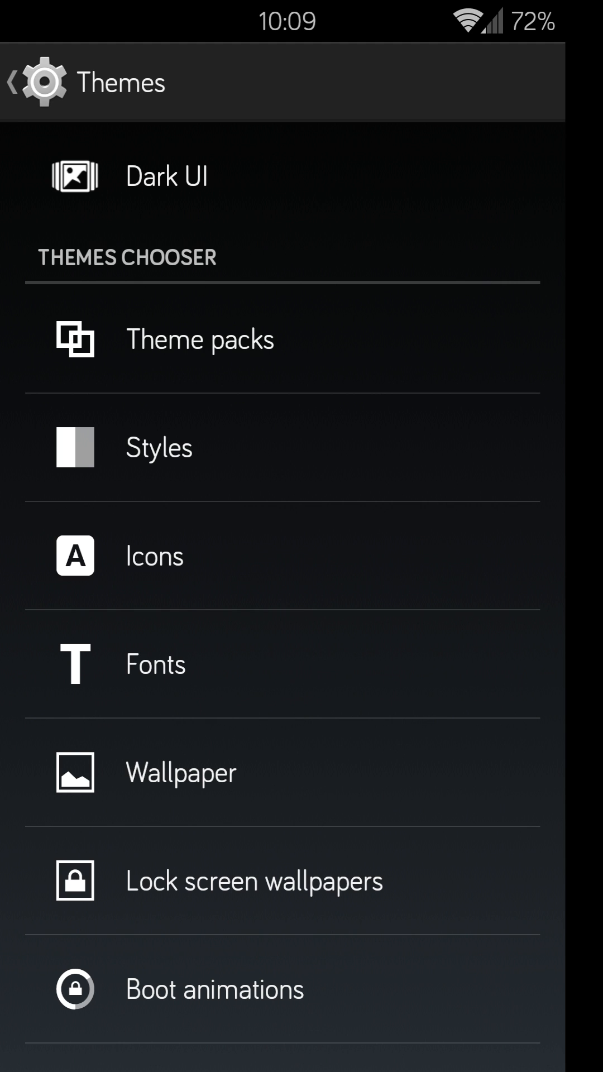
pyautogui.scroll(-3)
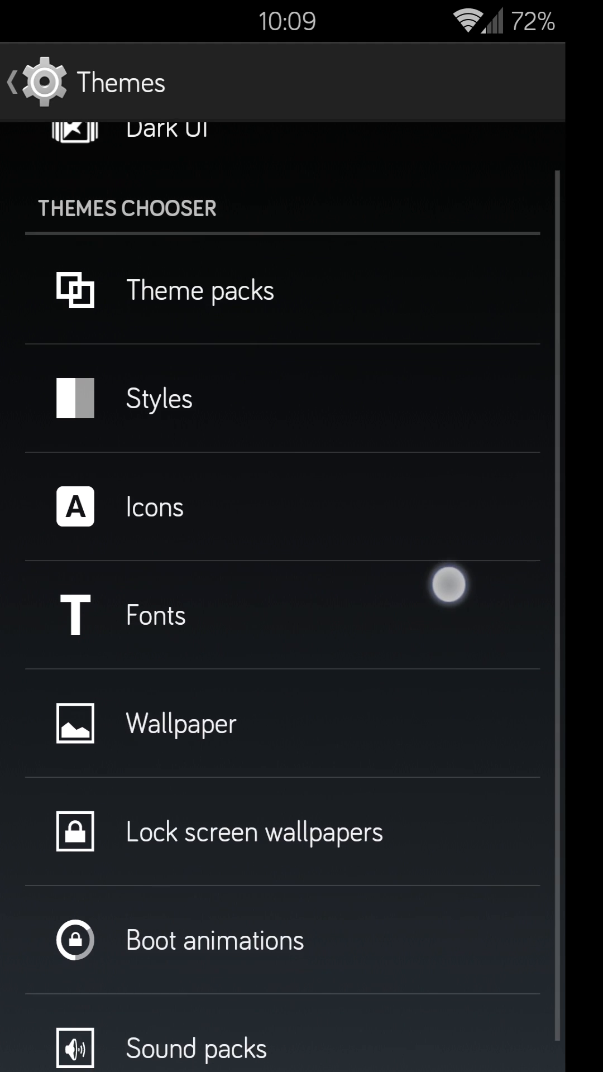
pyautogui.click(199, 290)
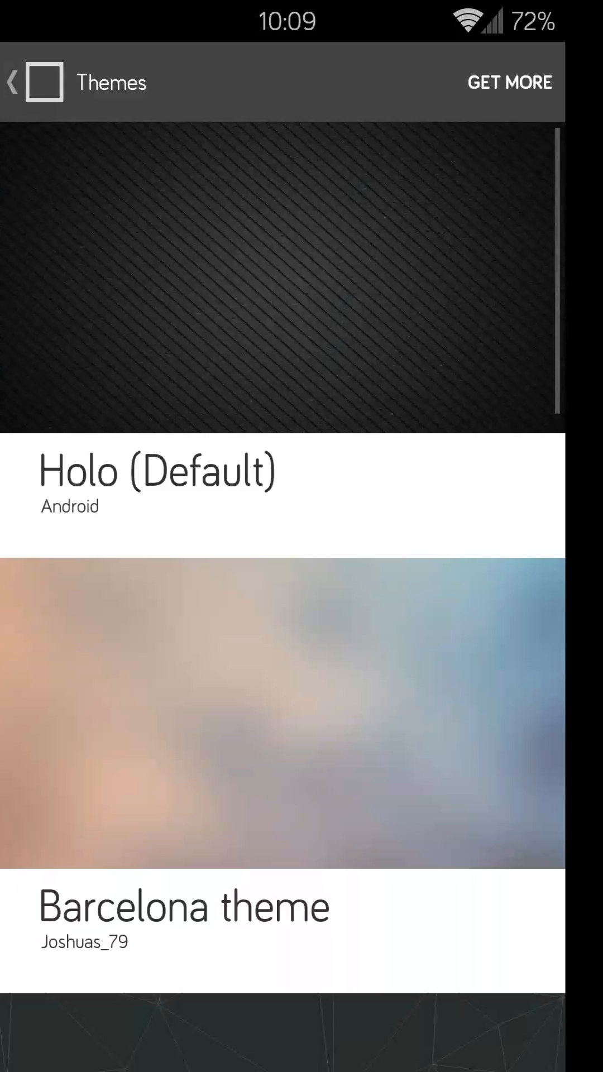
# View and apply Blink Theme by knokfirst, then return to the restyled Settings list.
pyautogui.scroll(-3)
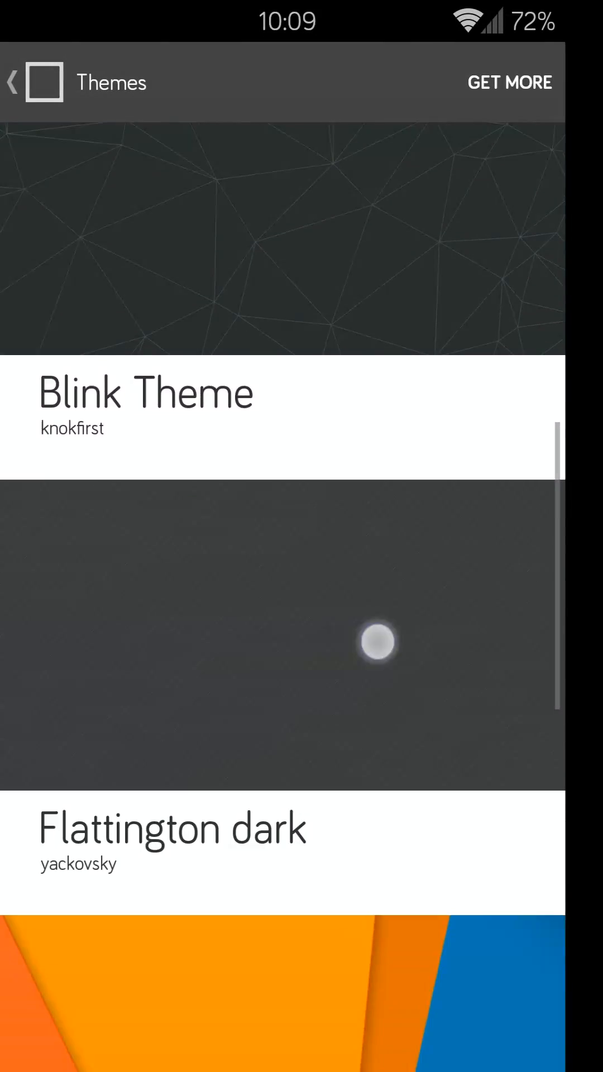
pyautogui.click(145, 392)
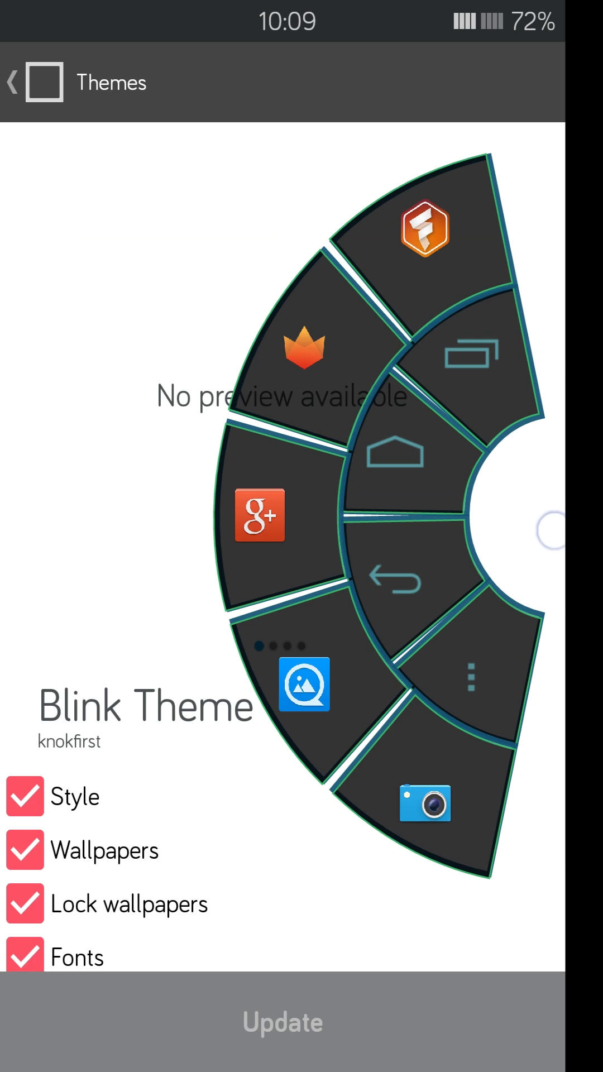
pyautogui.click(12, 81)
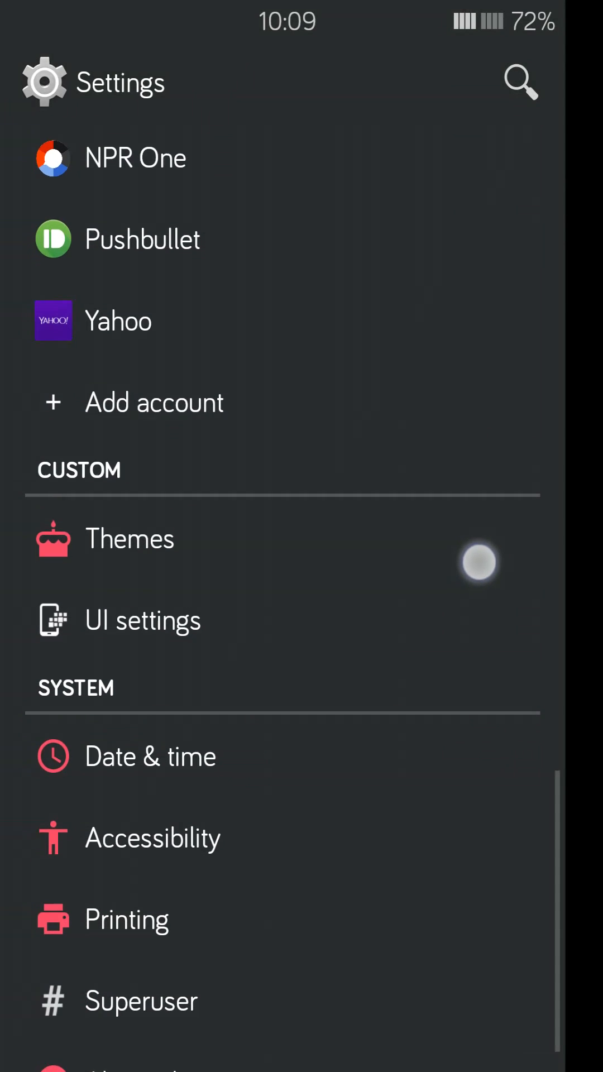
# Browse UI settings' Quick settings options, including smaller and flipping tiles.
pyautogui.scroll(-3)
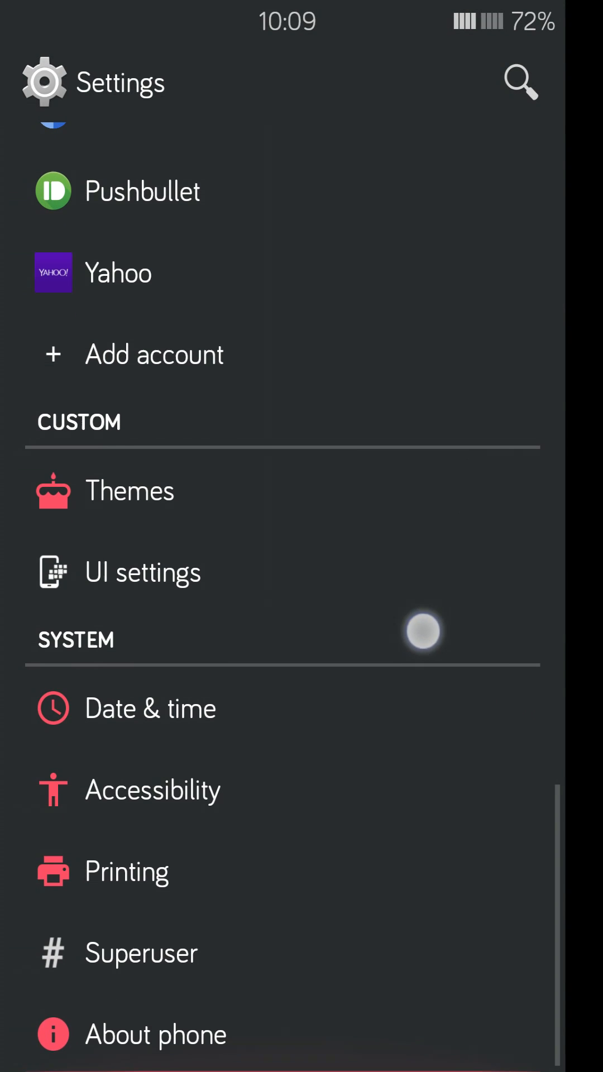
pyautogui.click(142, 572)
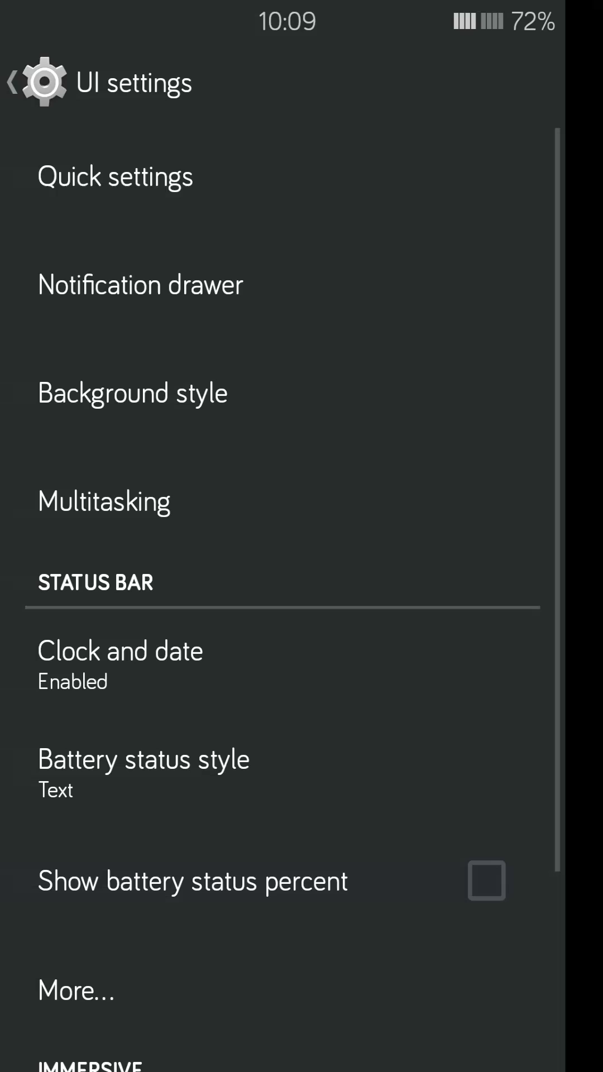
pyautogui.click(115, 175)
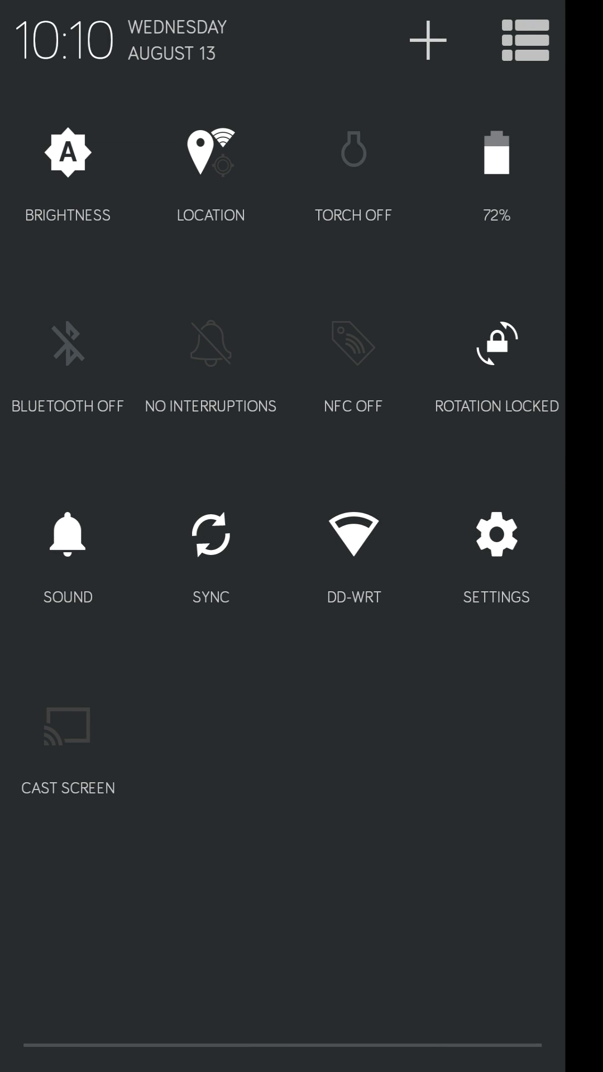
pyautogui.click(68, 340)
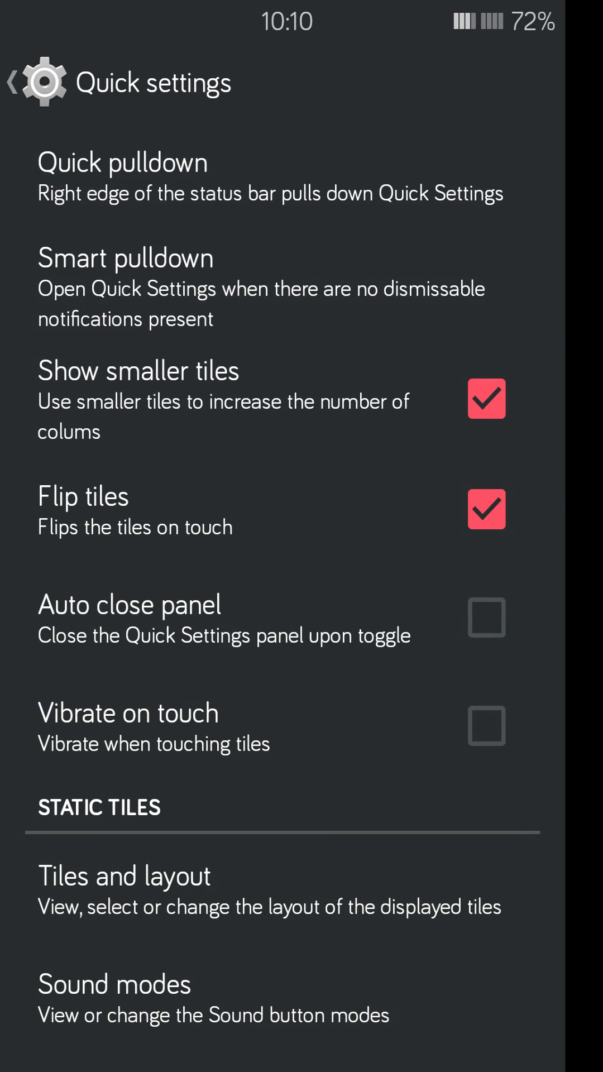
pyautogui.scroll(-3)
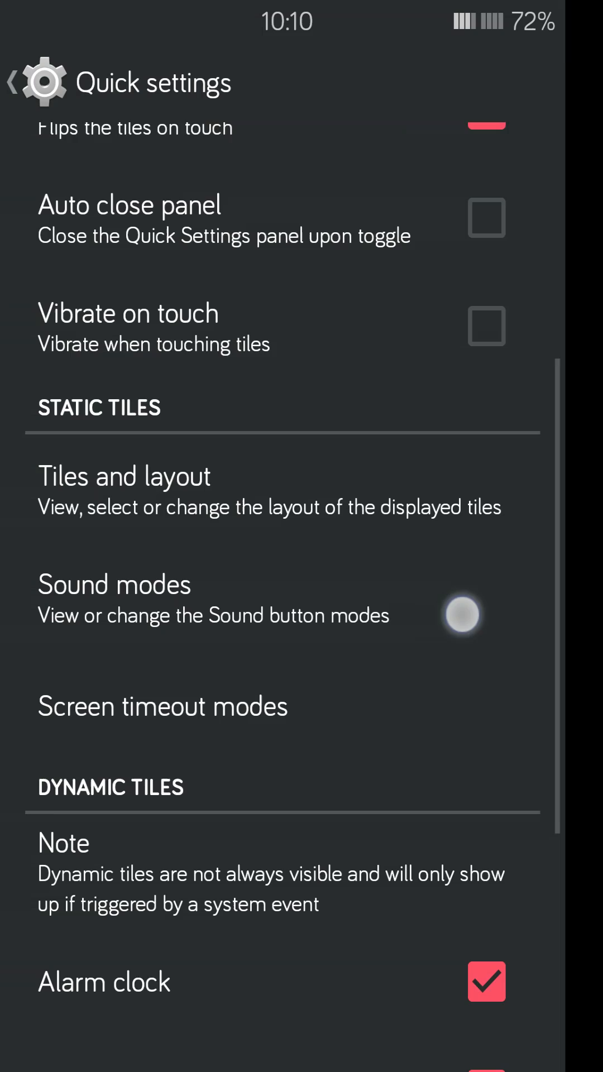
pyautogui.scroll(-3)
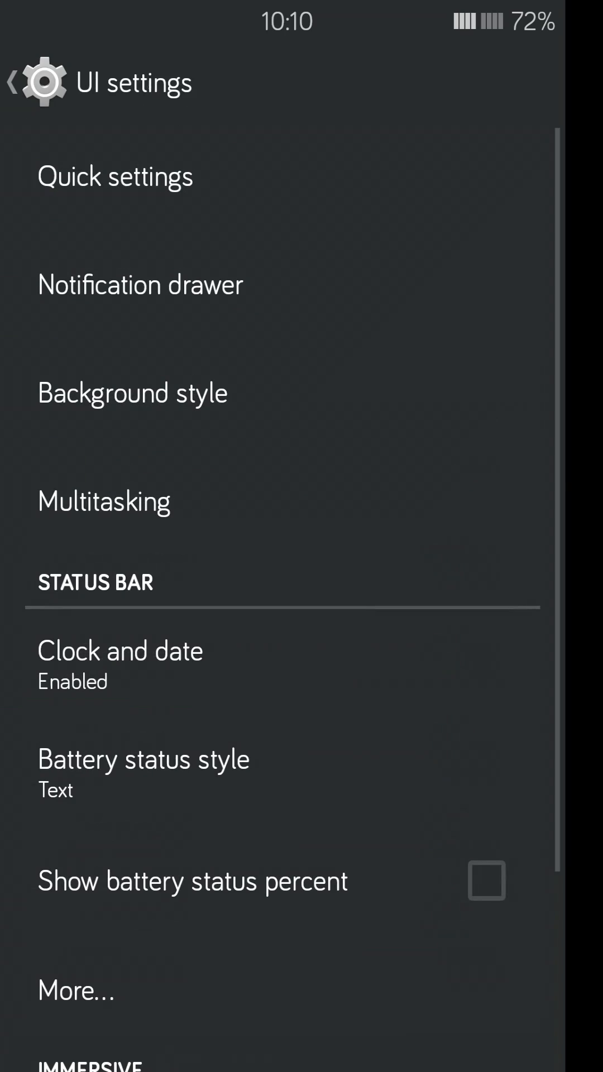
pyautogui.click(139, 284)
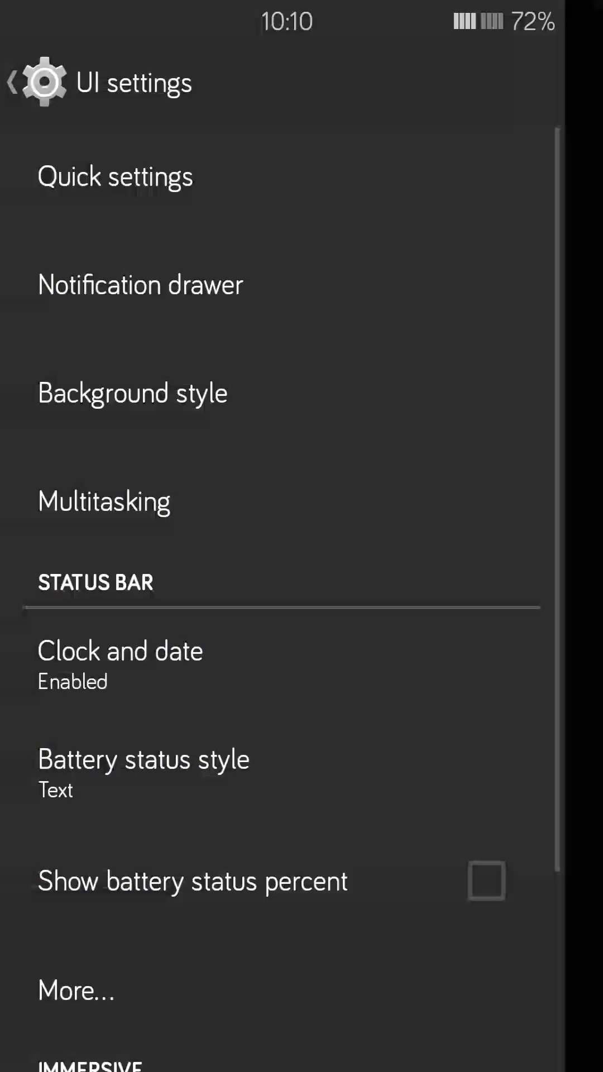
pyautogui.click(133, 392)
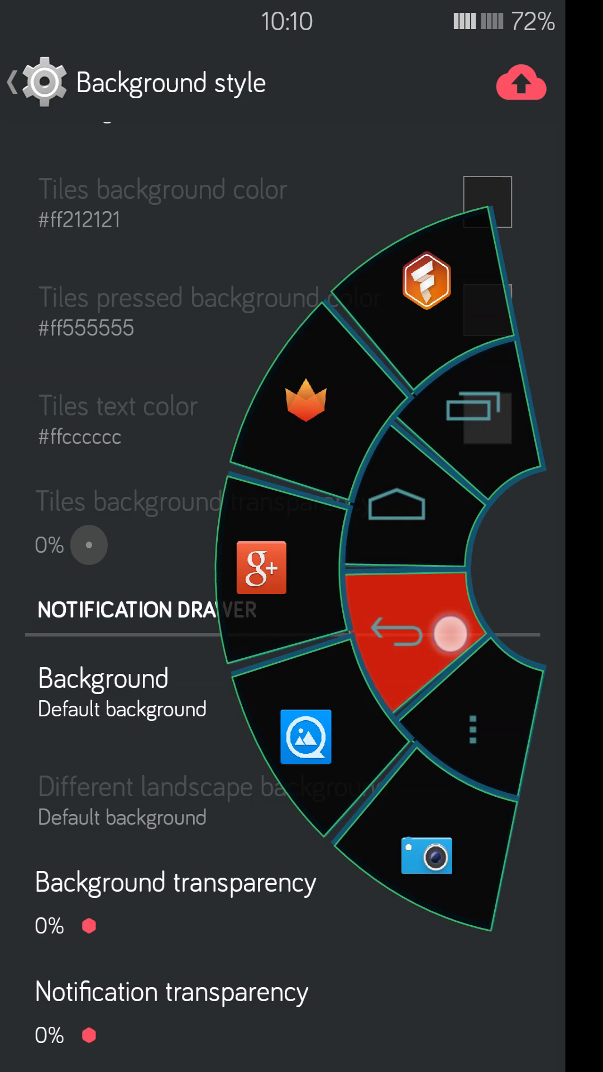
pyautogui.click(397, 632)
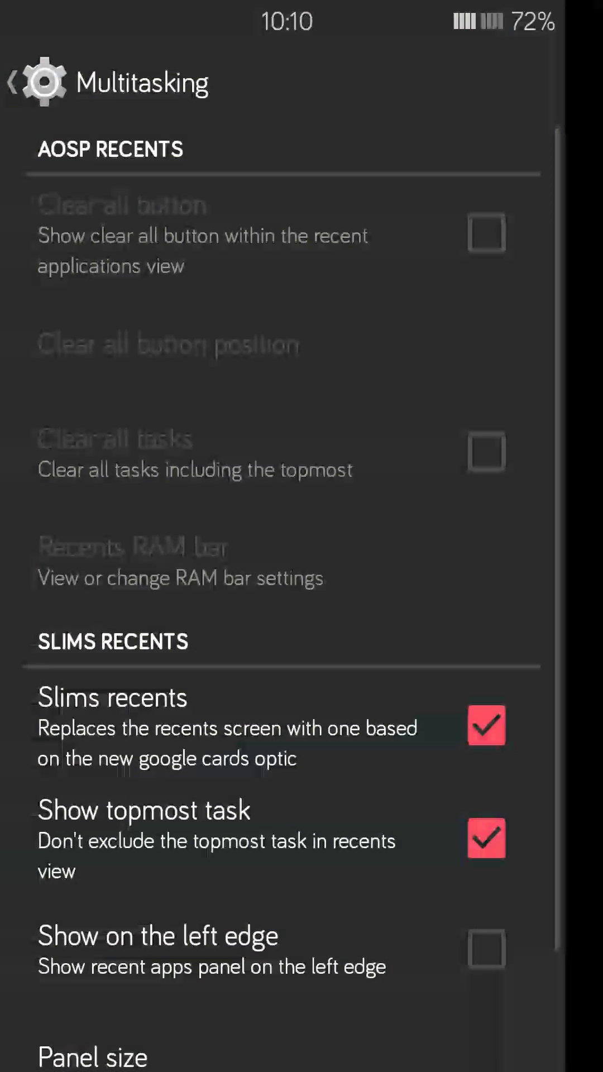
pyautogui.scroll(-3)
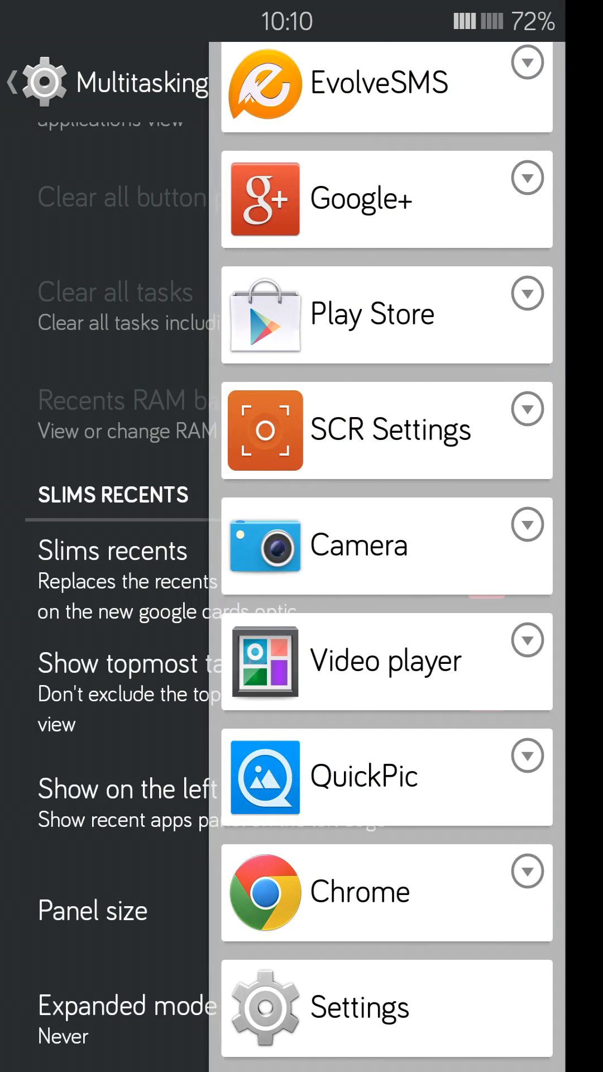
pyautogui.scroll(-3)
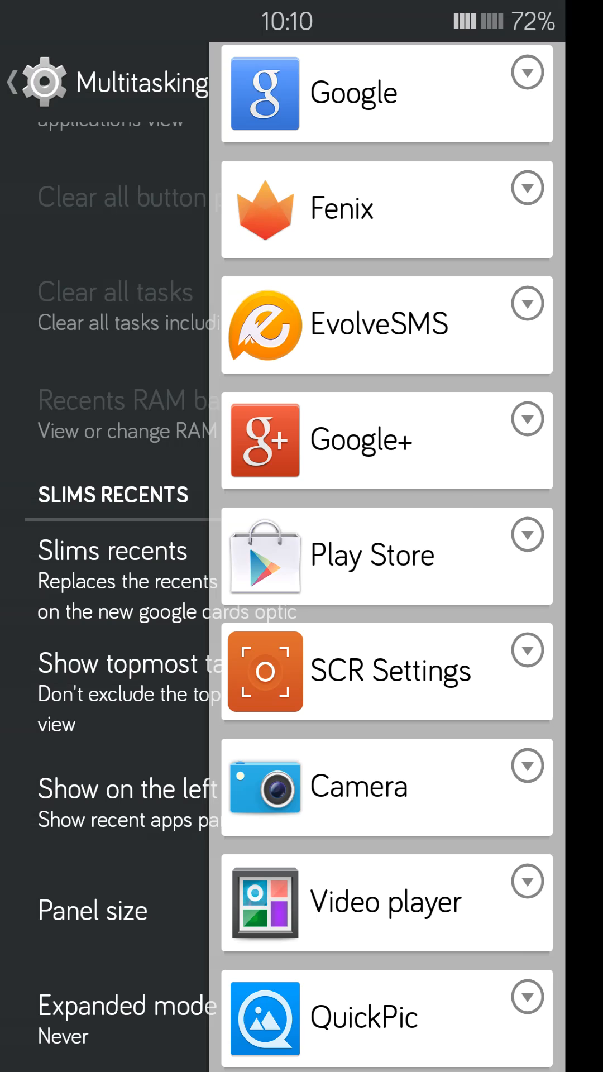
pyautogui.scroll(-3)
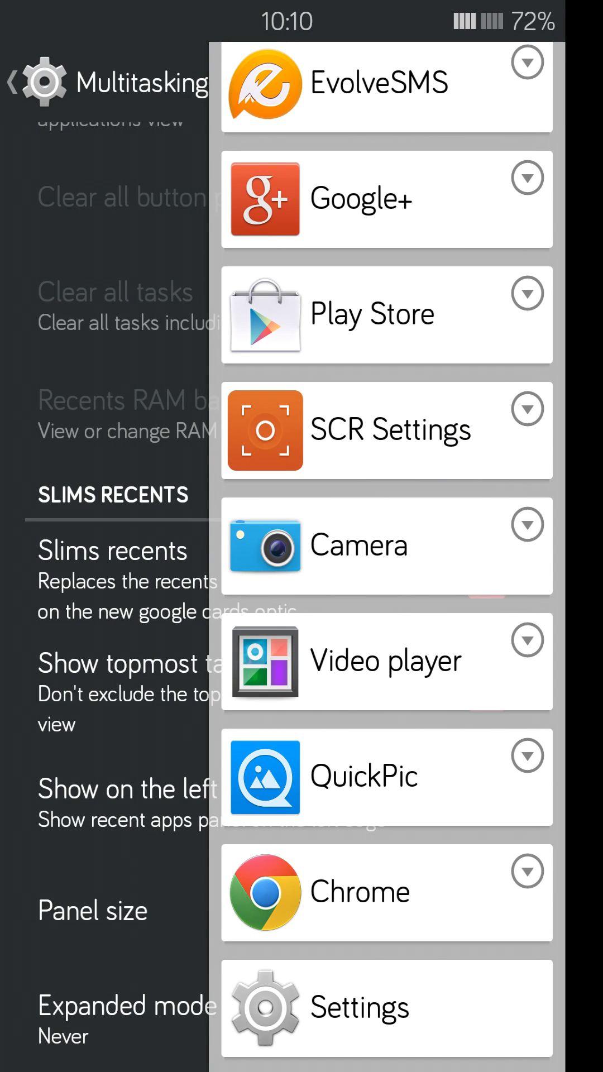
pyautogui.scroll(-3)
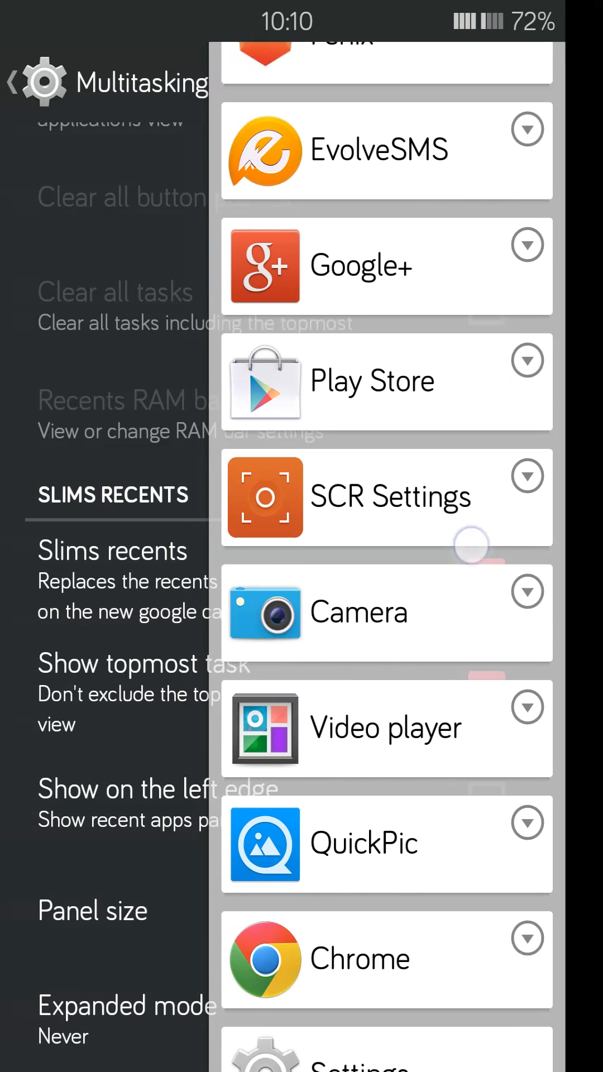
pyautogui.scroll(-3)
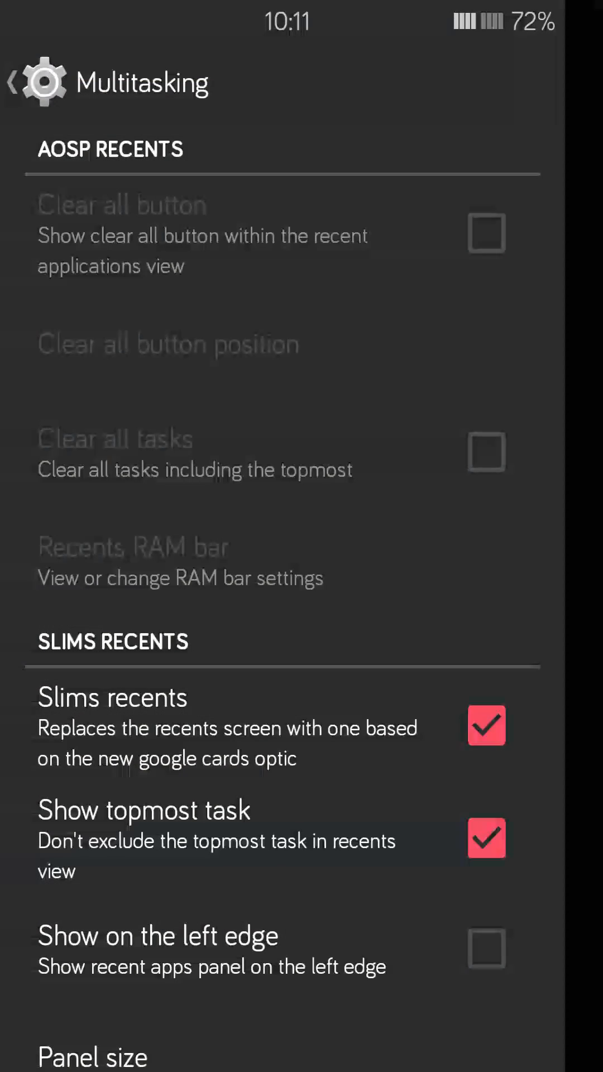
pyautogui.moveTo(601, 540); pyautogui.dragTo(492, 541)
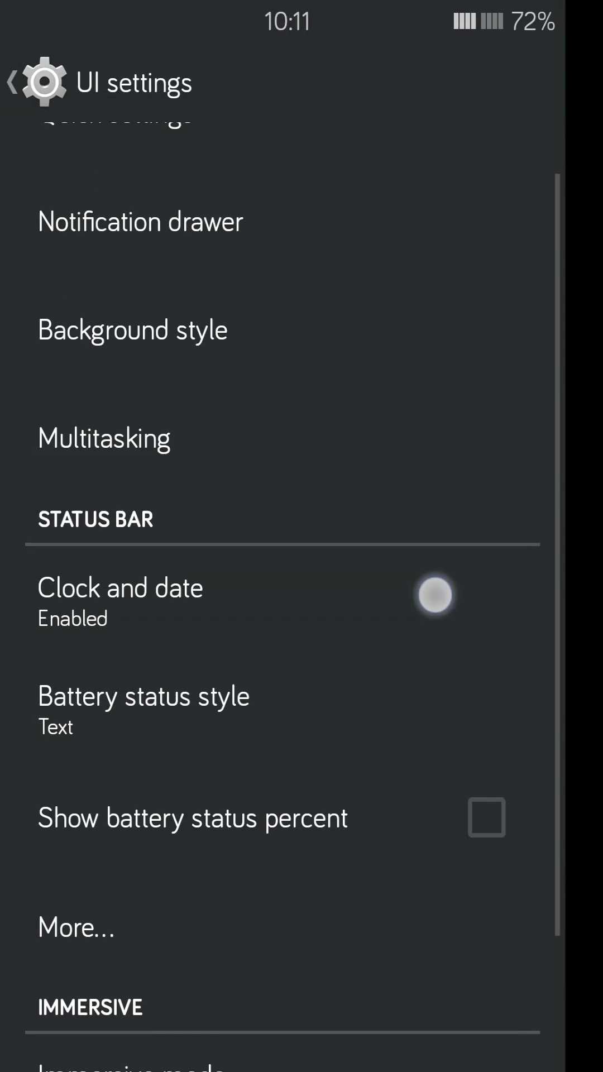
# Leave UI settings via the pie control Back and scroll the main Settings list.
pyautogui.scroll(-3)
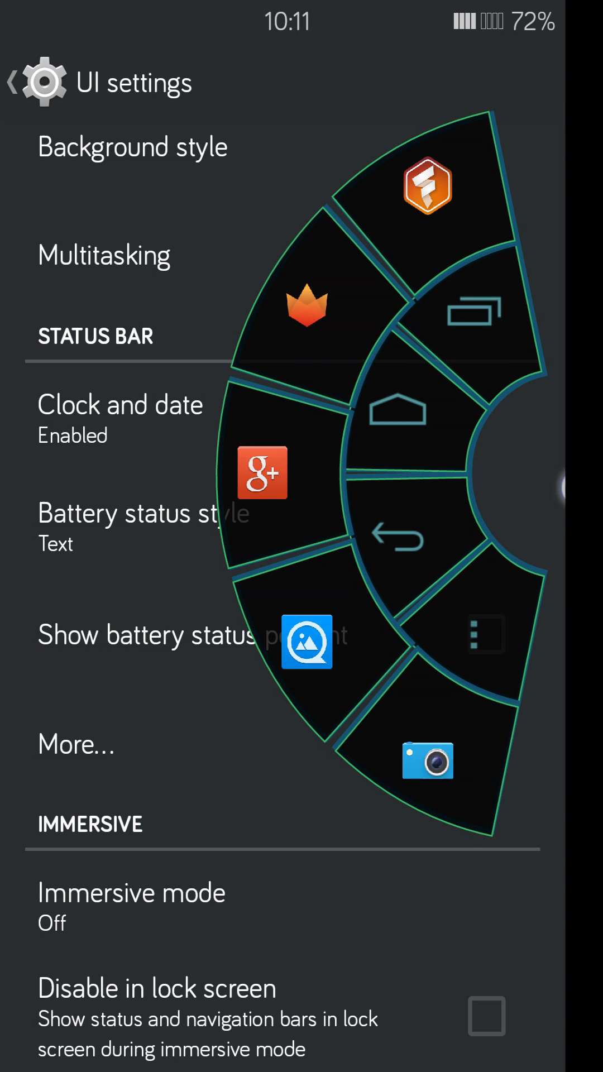
pyautogui.click(410, 541)
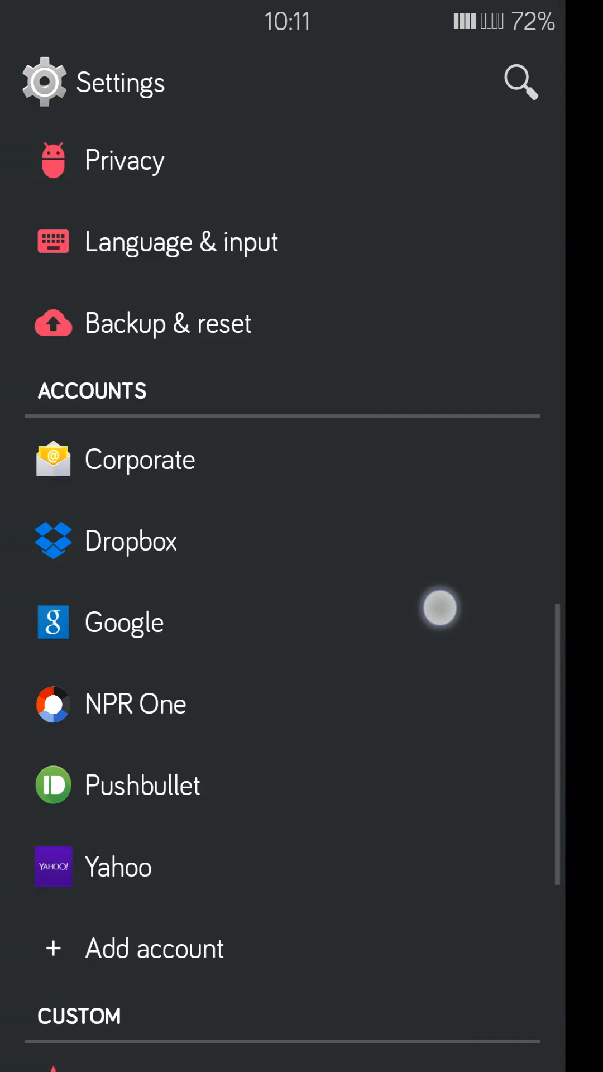
pyautogui.scroll(3)
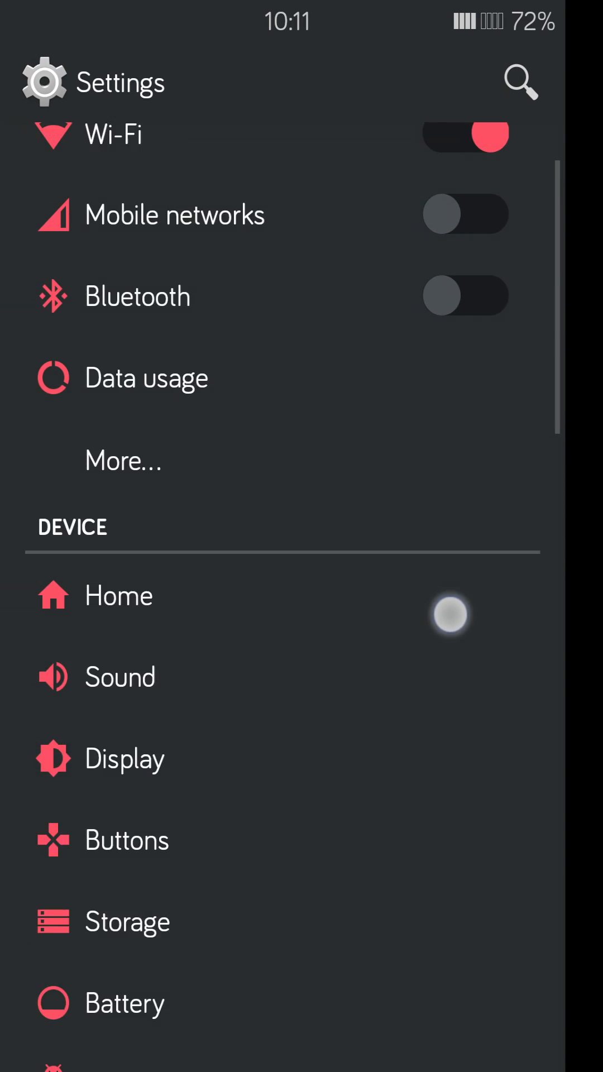
pyautogui.scroll(-3)
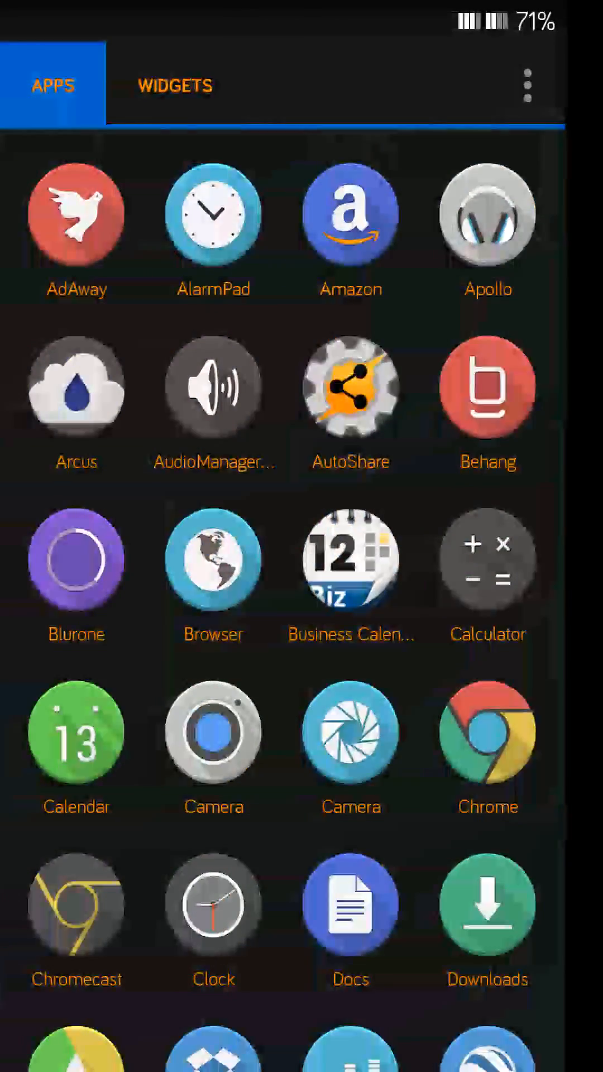
pyautogui.press('home')
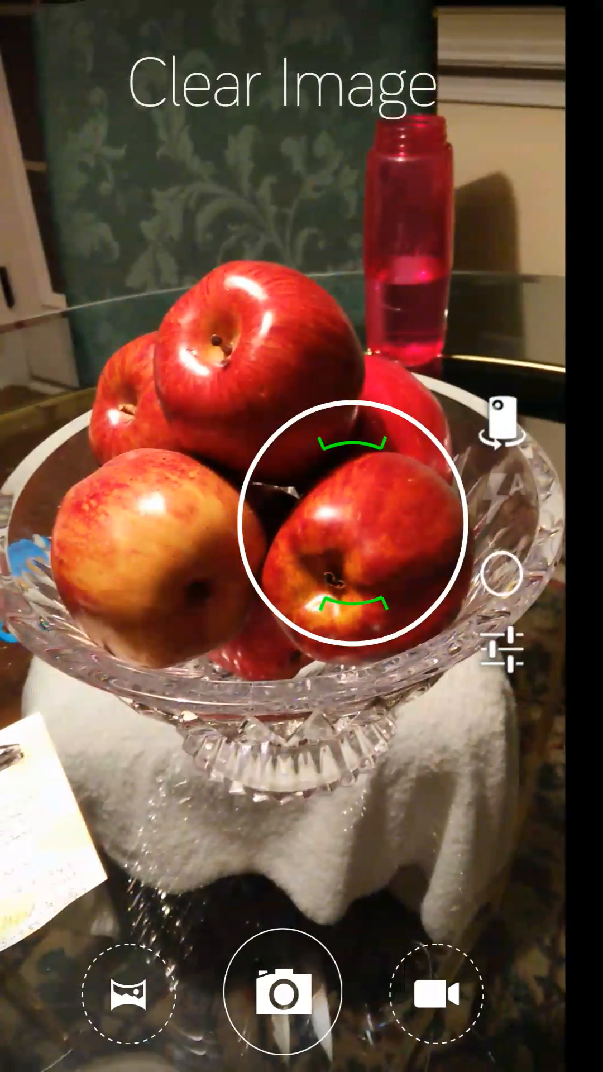
# Switch the shooting mode to HDR and focus on the apple at the bowl's centre.
pyautogui.click(282, 989)
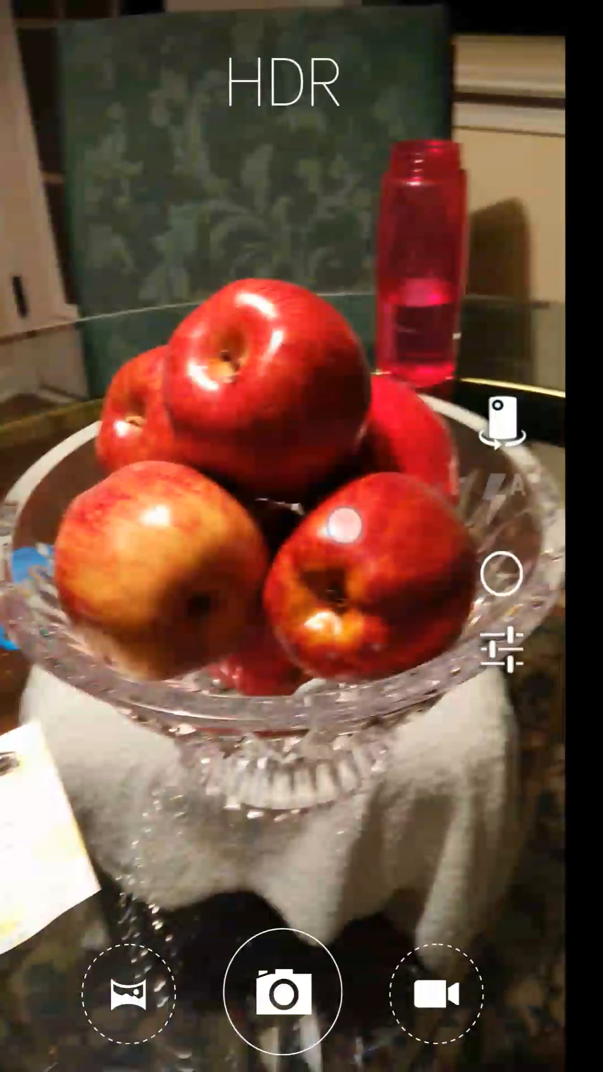
pyautogui.click(322, 567)
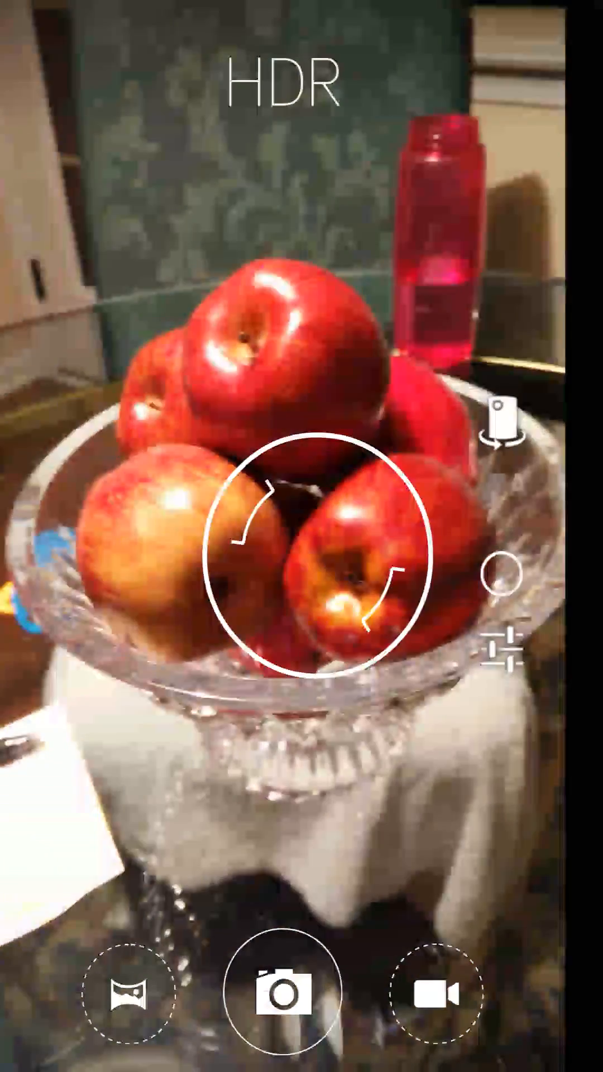